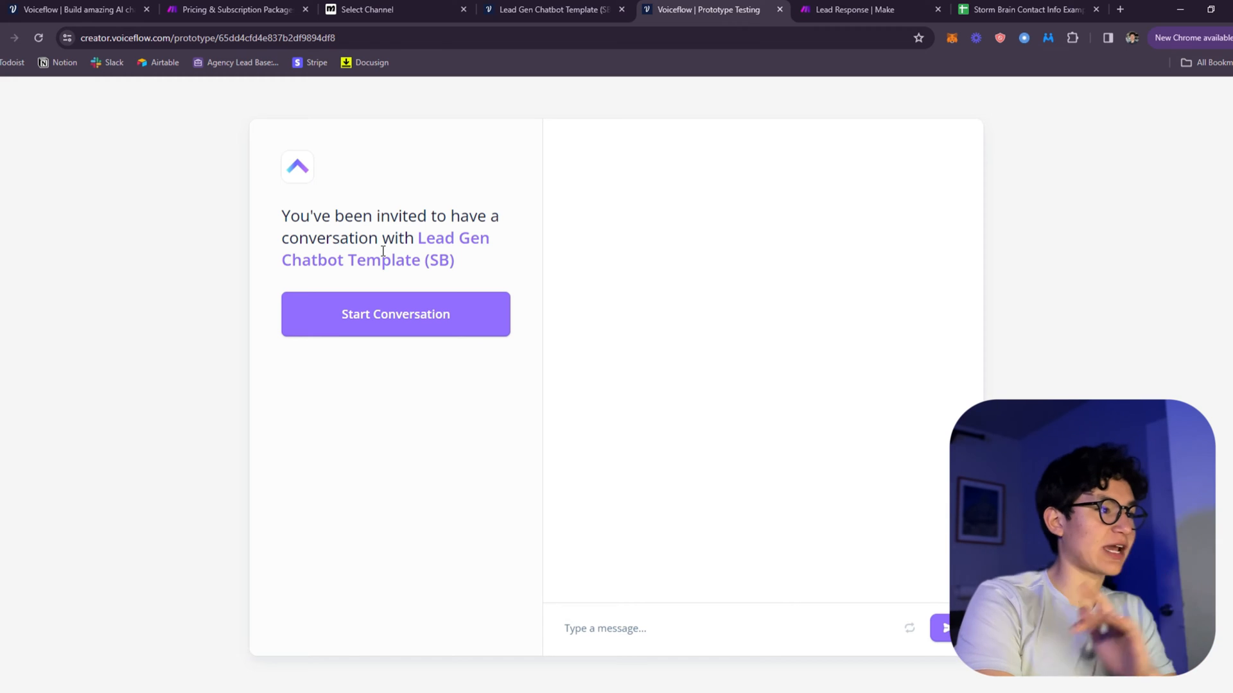
# Step: Start the prototype chat, answer the name question with 'Dia' and choose Work with Us
pyautogui.click(394, 313)
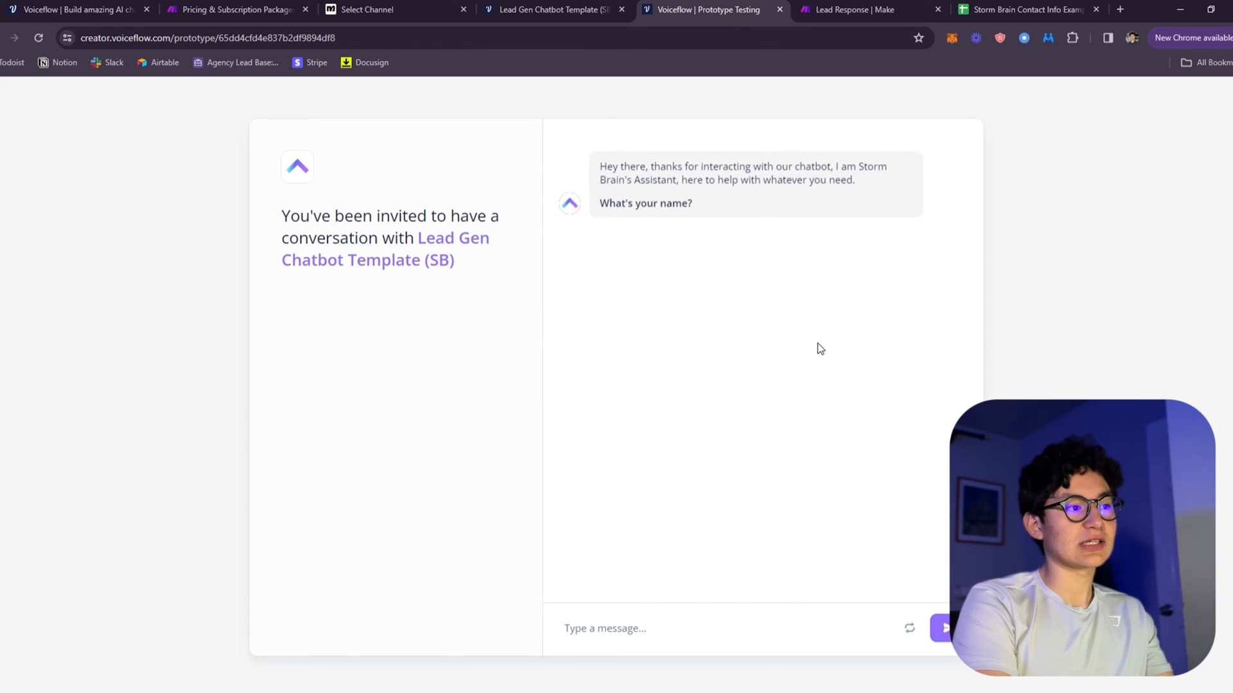
pyautogui.write('Dia')
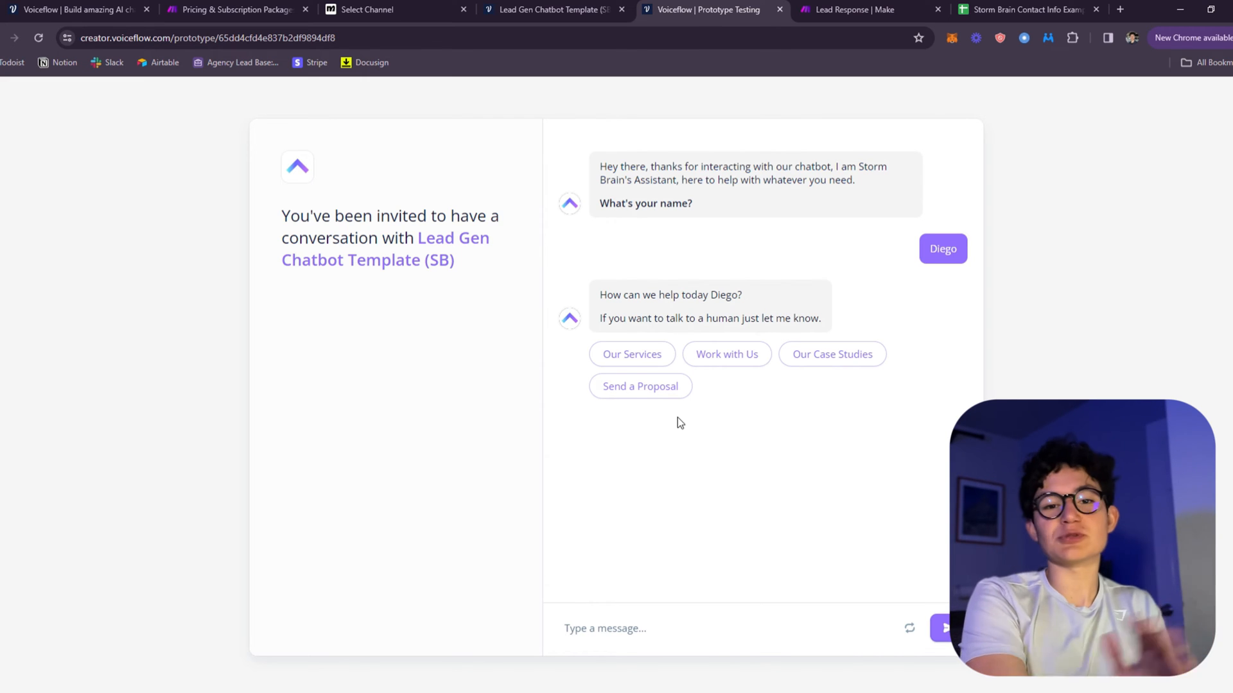
pyautogui.click(631, 355)
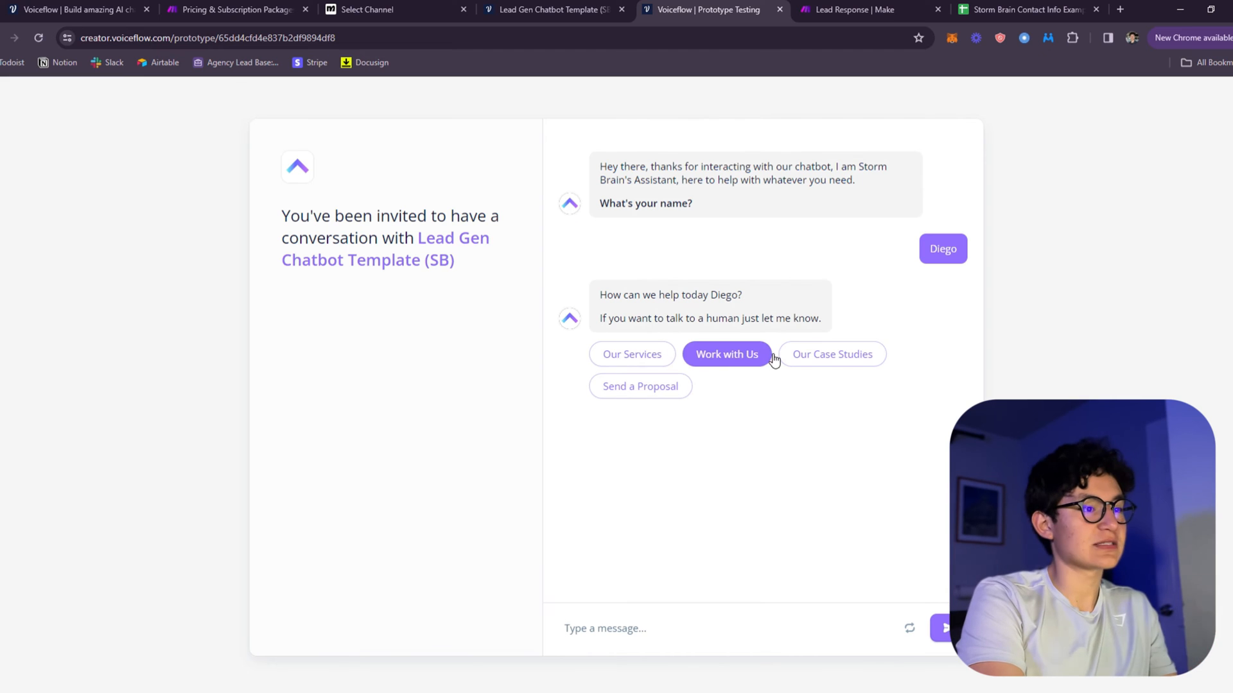
pyautogui.click(724, 354)
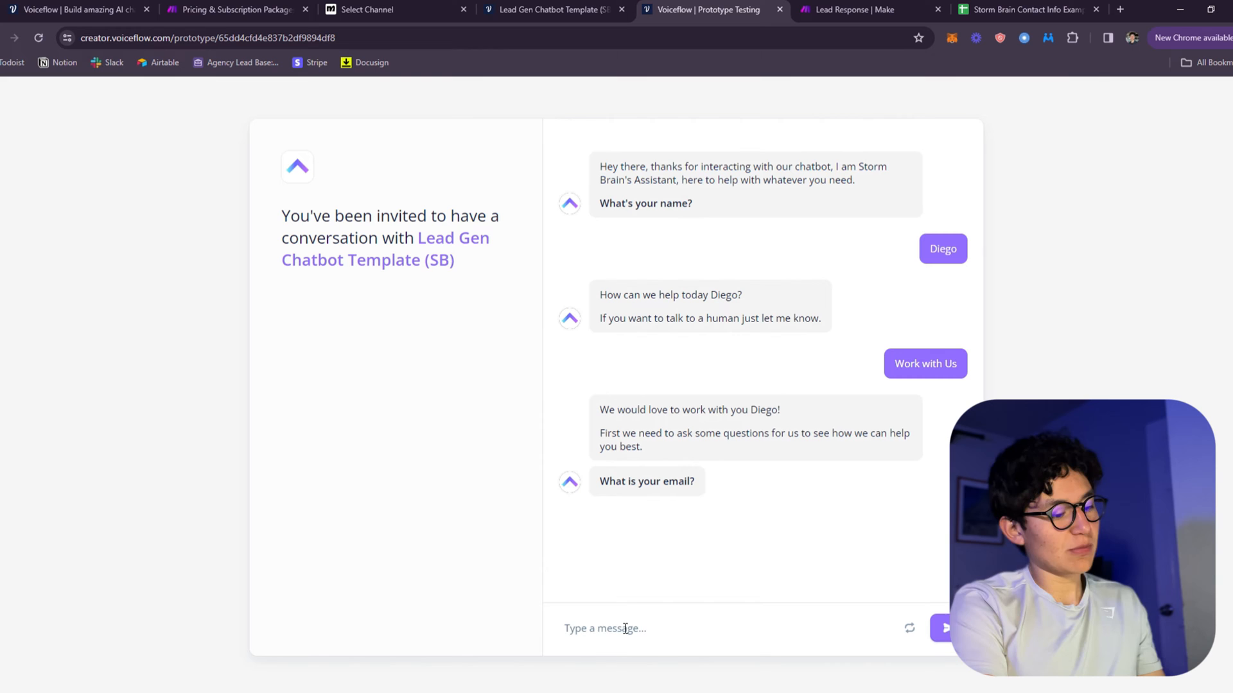
# Step: Switch to the Lead Response scenario in Make to review its webhook, Sheets, HubSpot, email and Slack modules
pyautogui.click(847, 9)
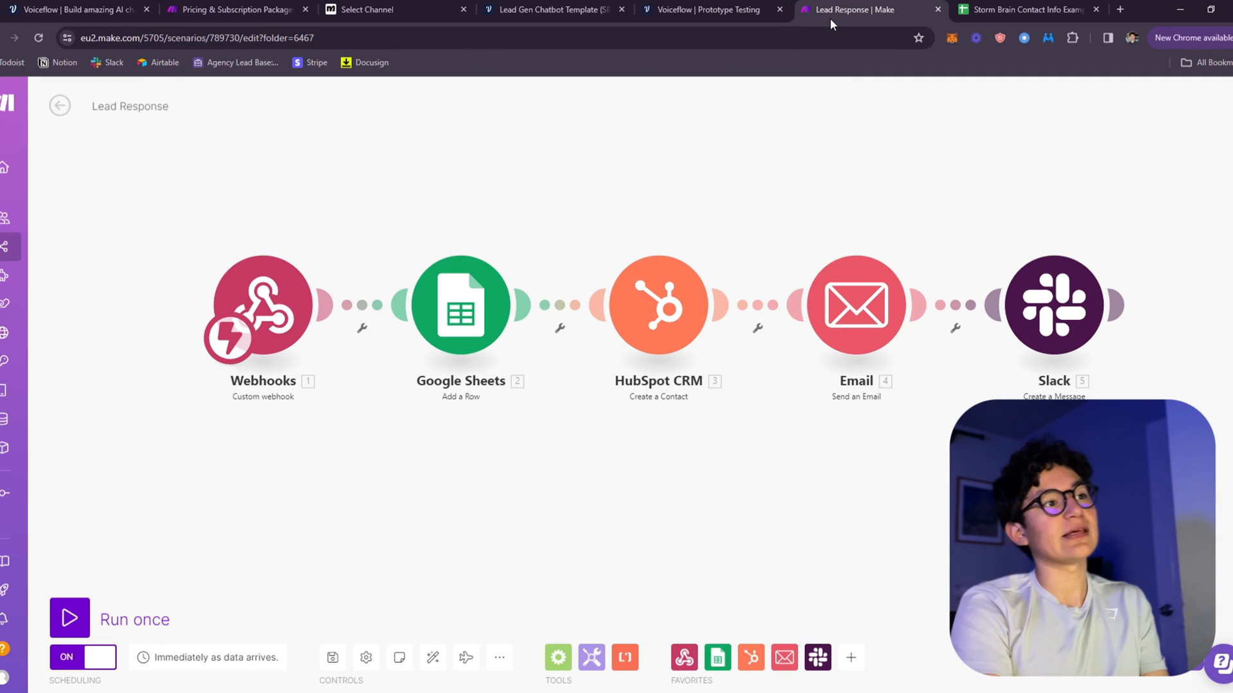
pyautogui.moveTo(152, 429)
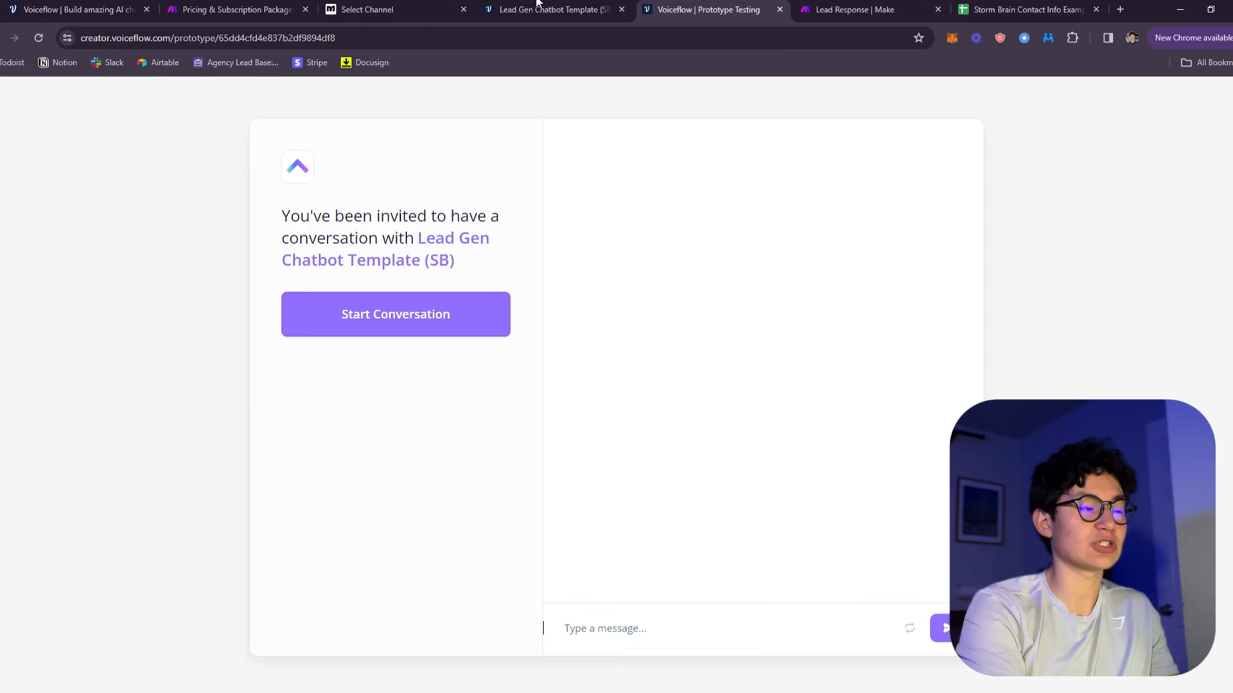
# Step: Browse the voiceflow.com and make.com homepages, then land on ManyChat's Select Channel page
pyautogui.click(553, 9)
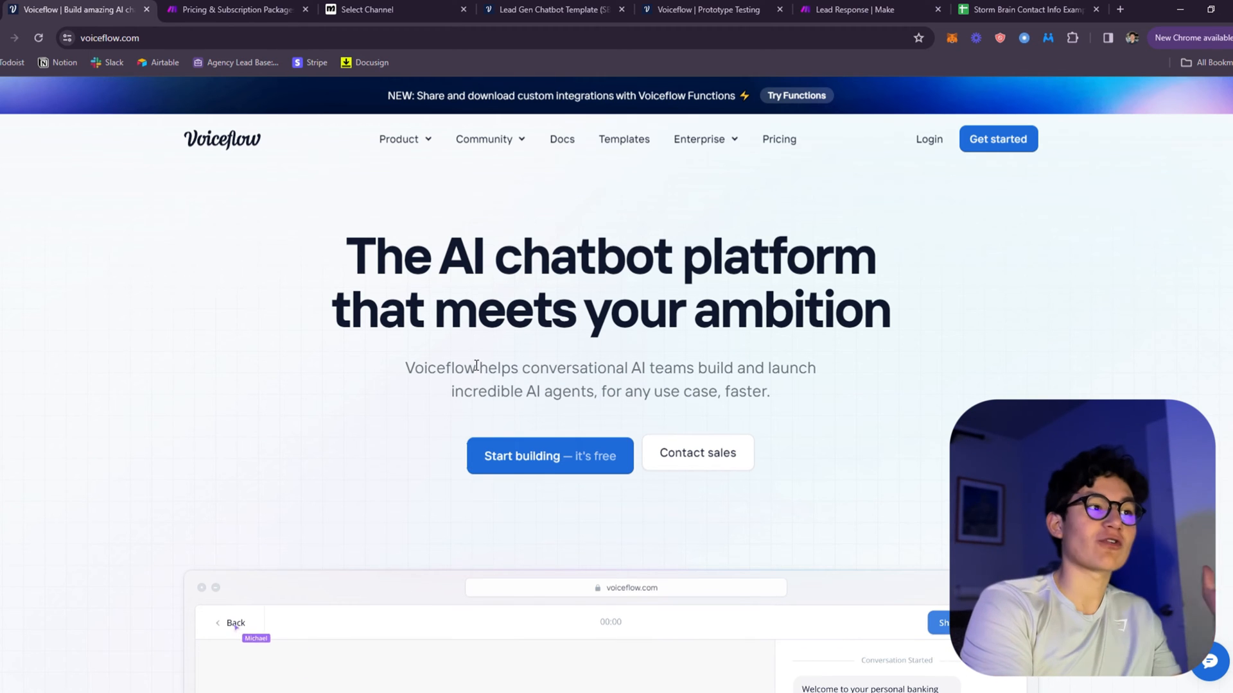
pyautogui.scroll(-3)
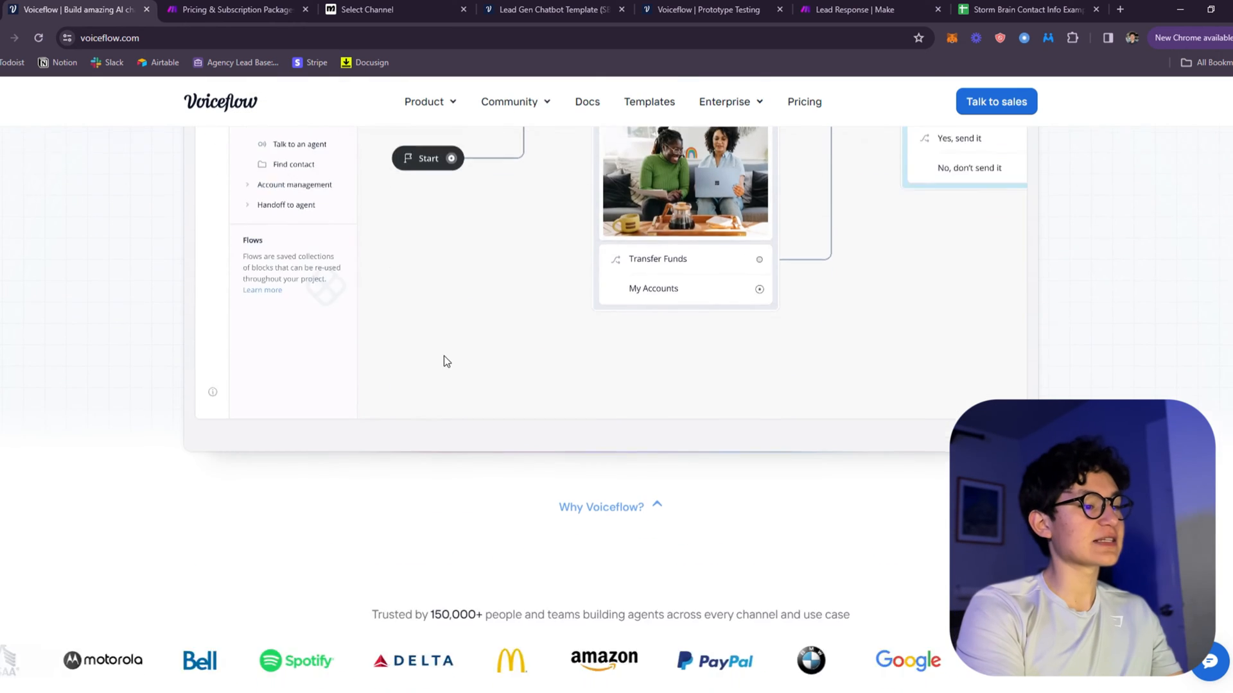
pyautogui.scroll(-3)
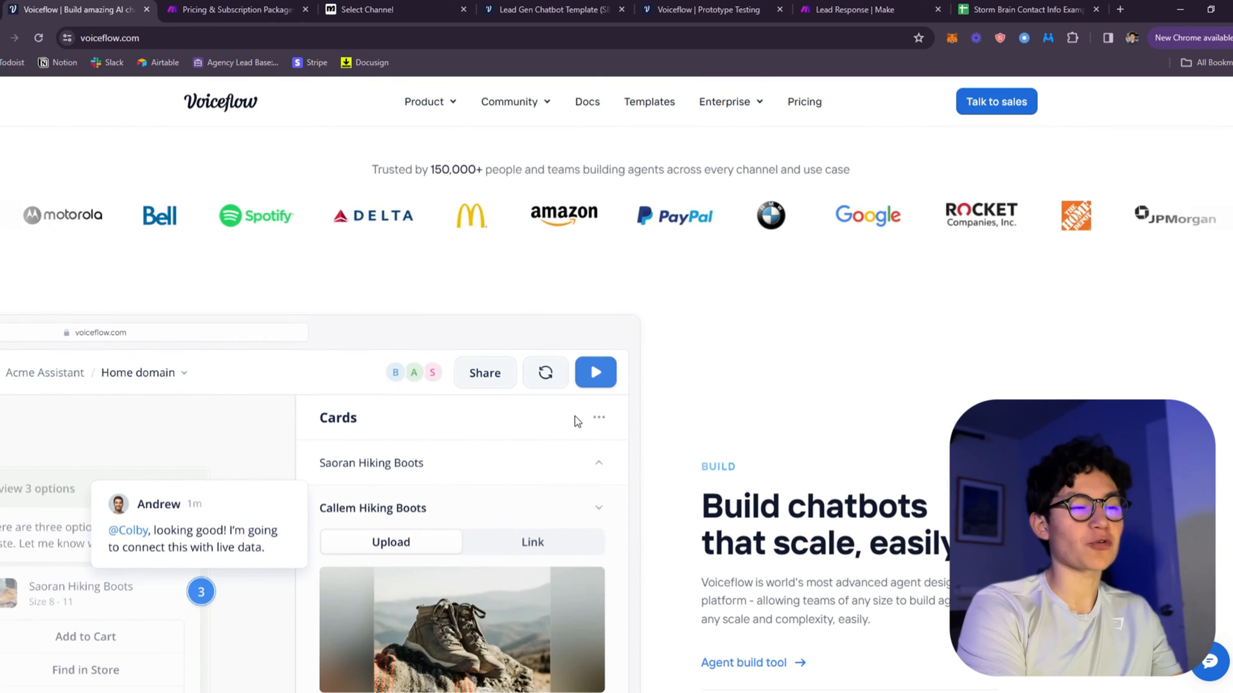
pyautogui.click(232, 9)
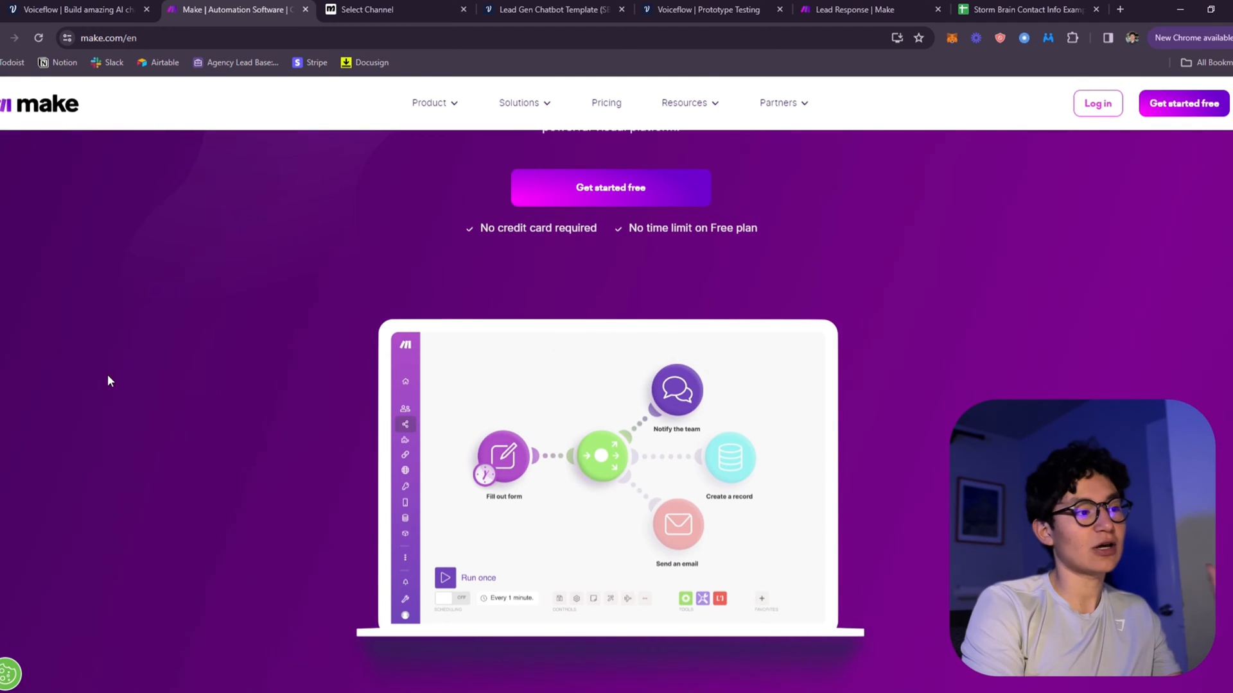
pyautogui.click(393, 9)
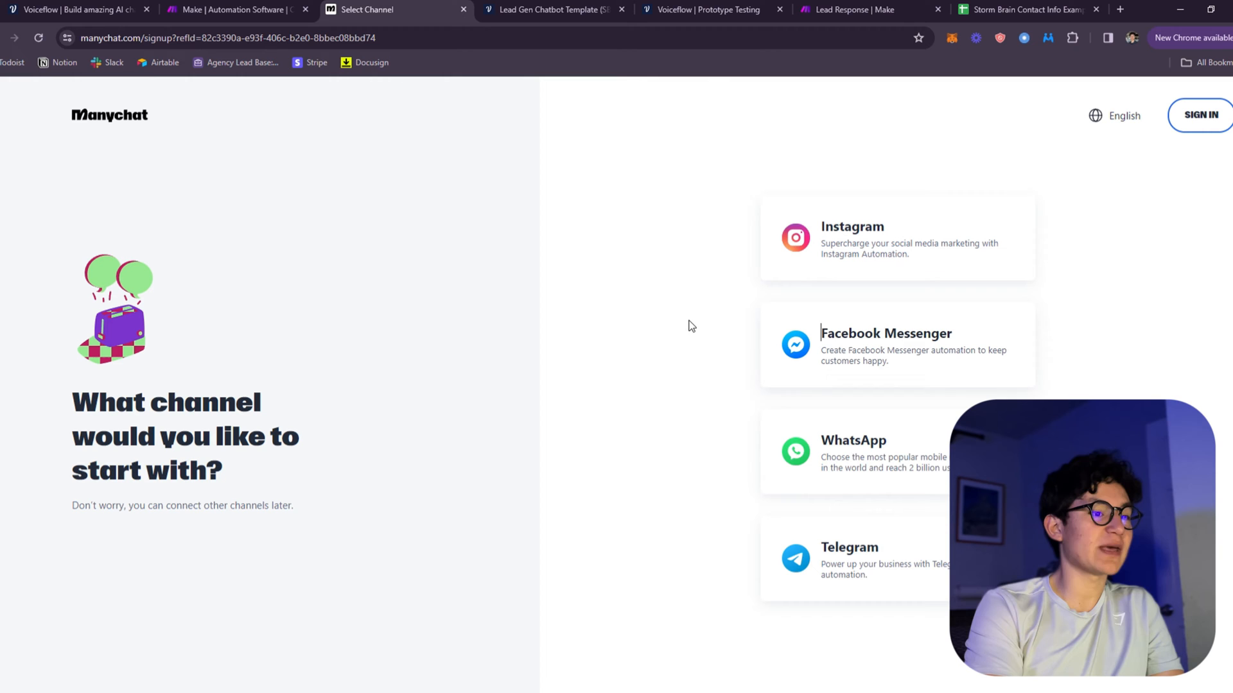
pyautogui.moveTo(740, 597)
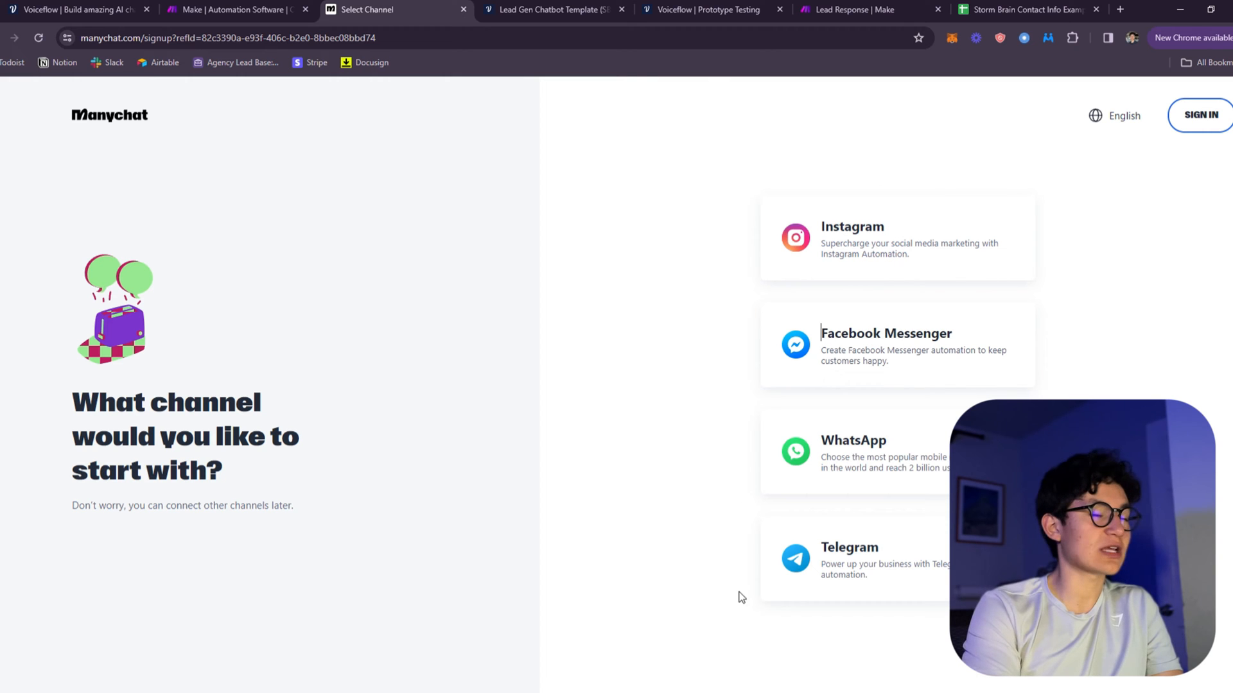
pyautogui.click(551, 9)
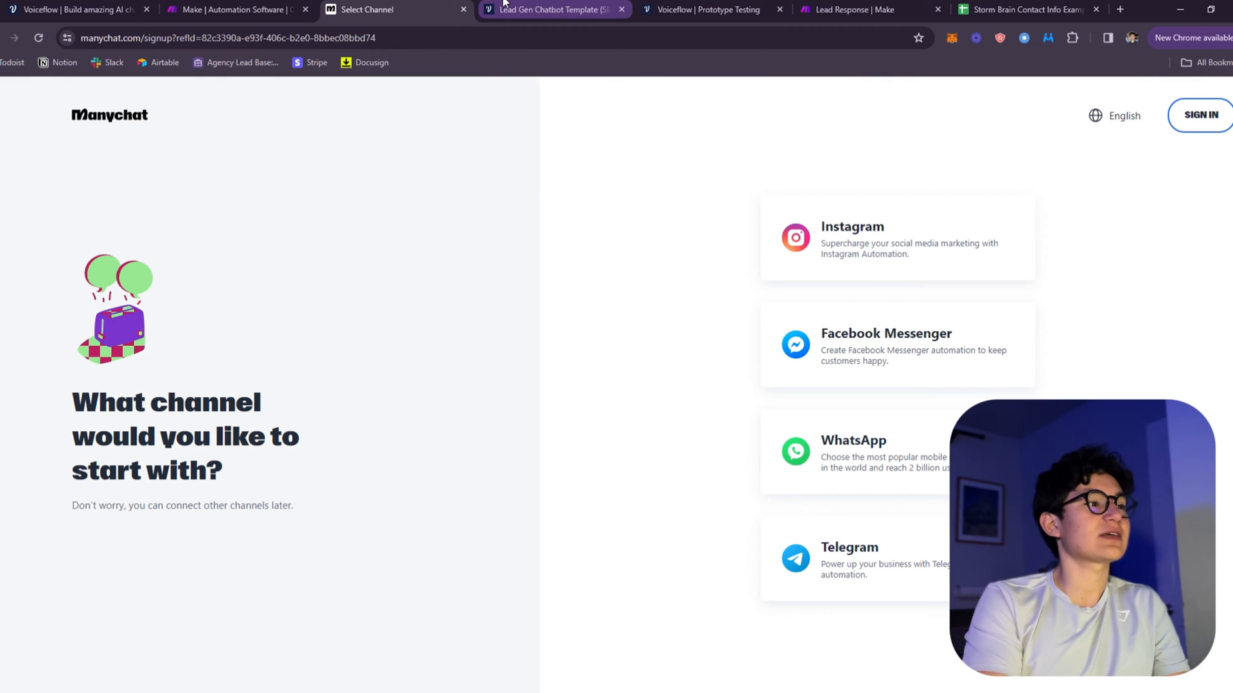
# Step: Return to the chatbot template and view its knowledge base sources
pyautogui.click(555, 9)
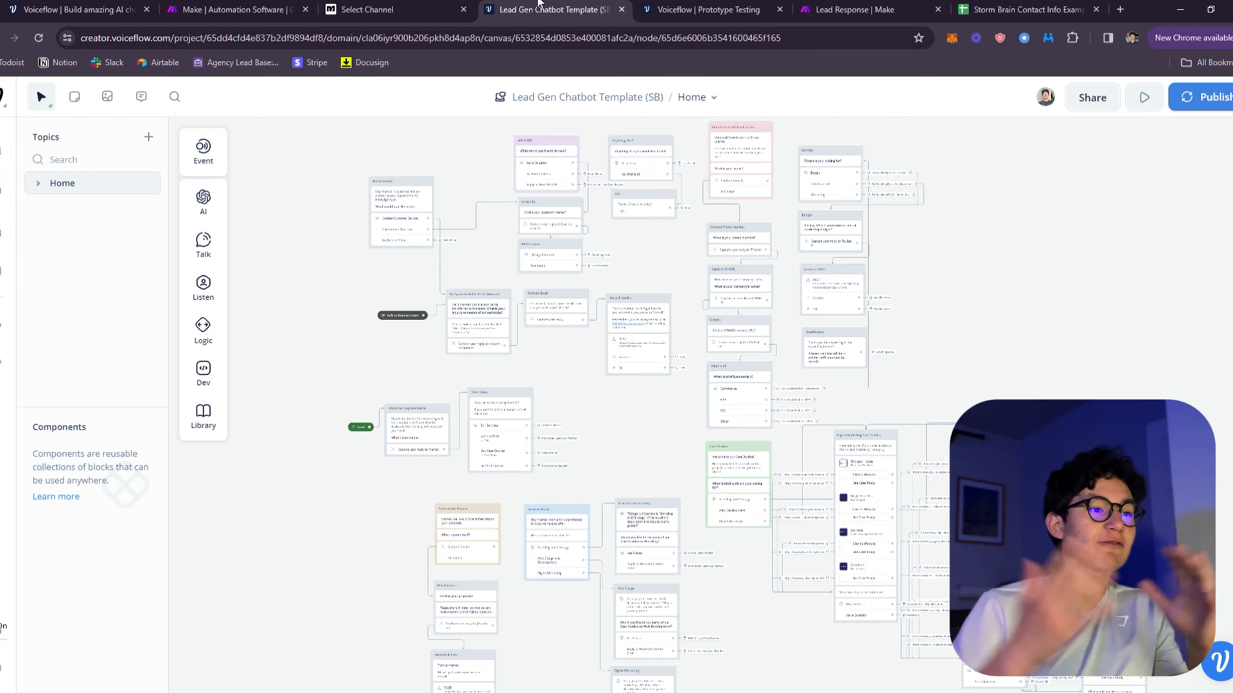
pyautogui.click(370, 9)
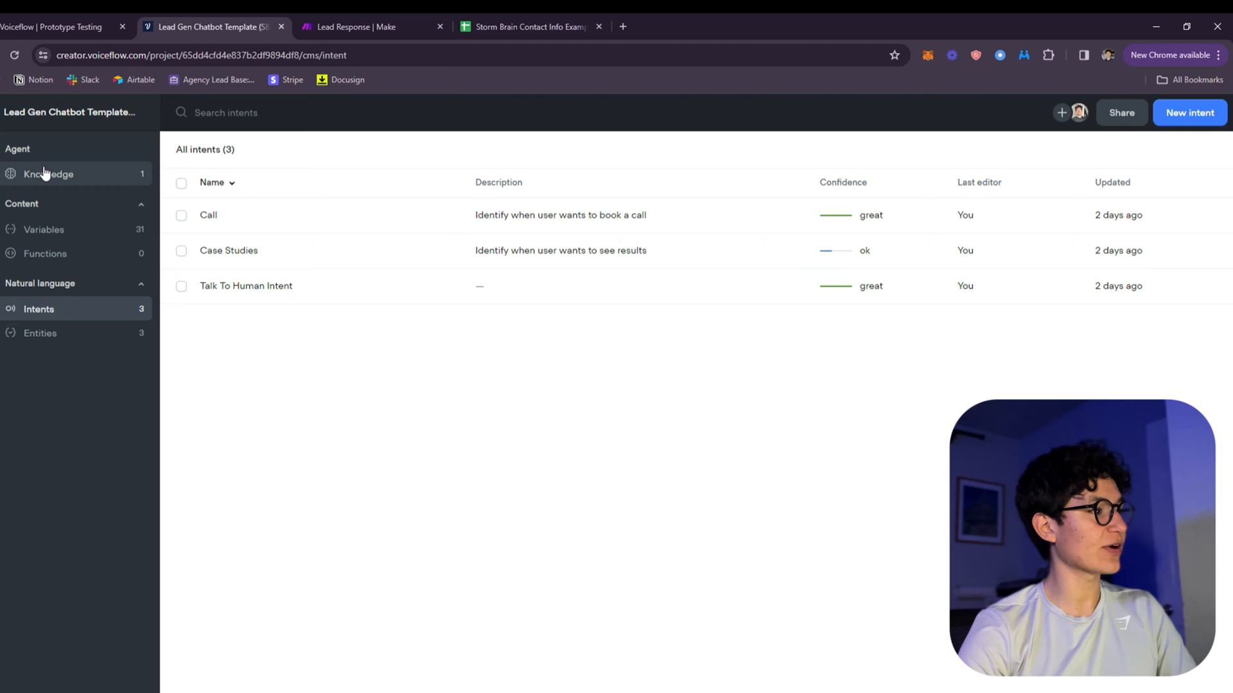
pyautogui.click(48, 174)
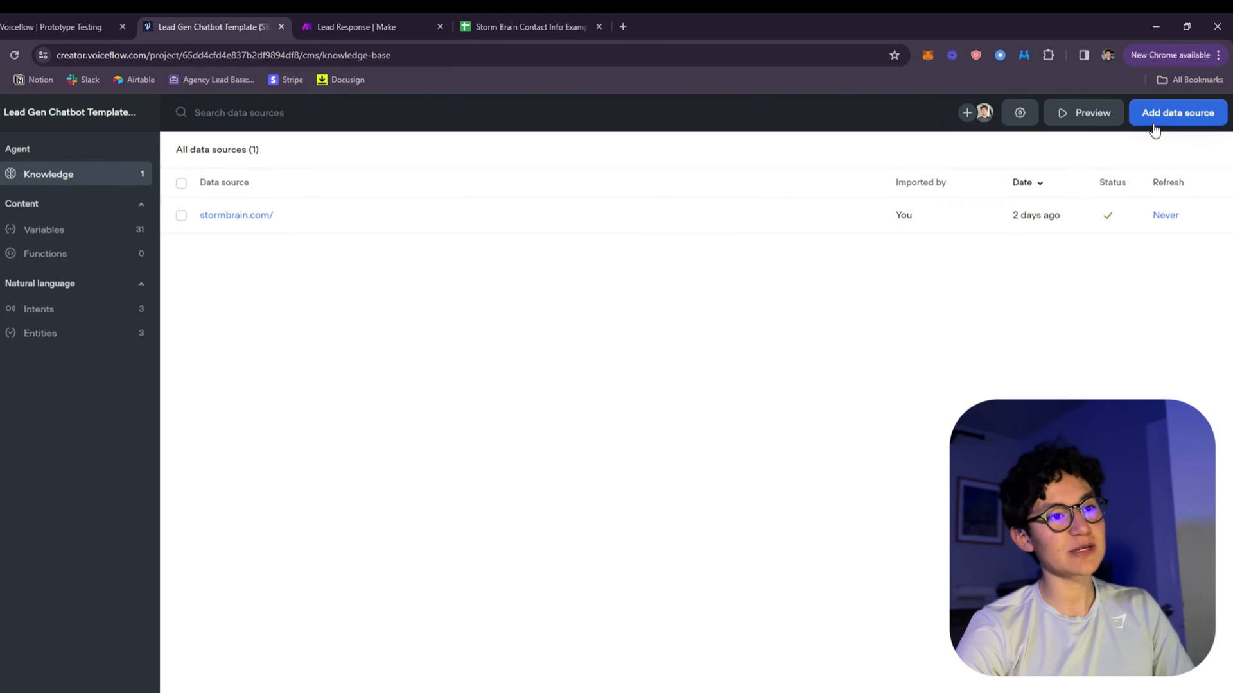
pyautogui.moveTo(1165, 141)
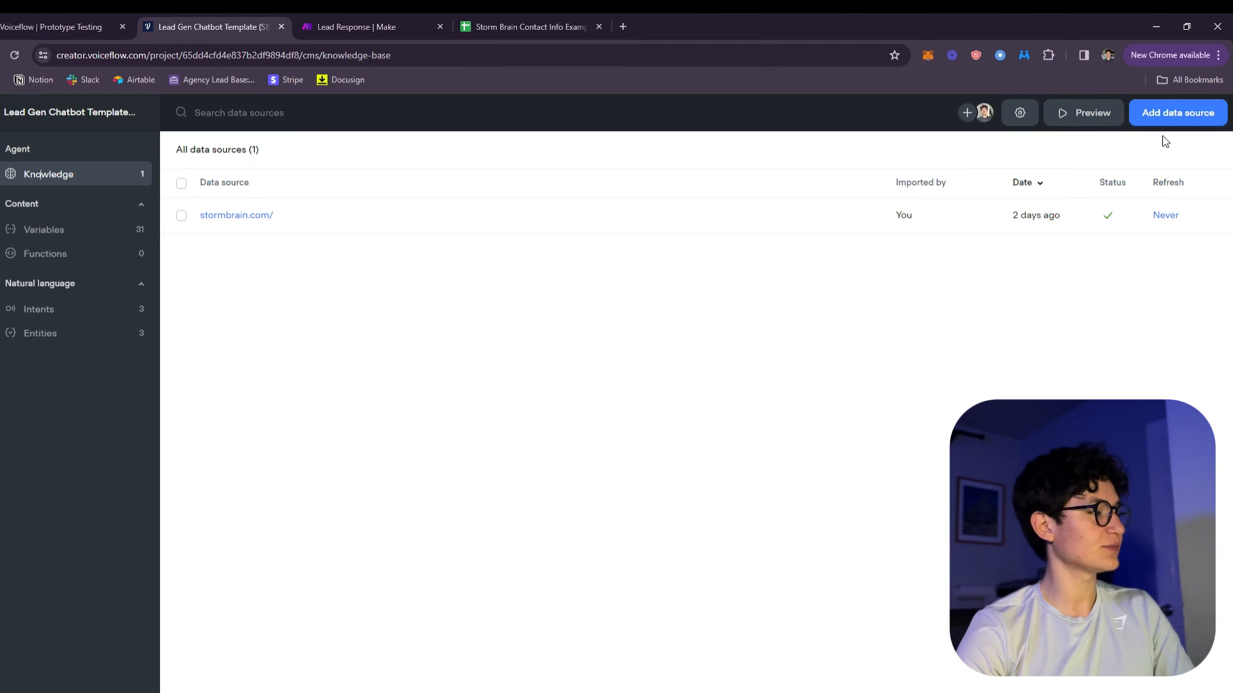
pyautogui.moveTo(177, 191)
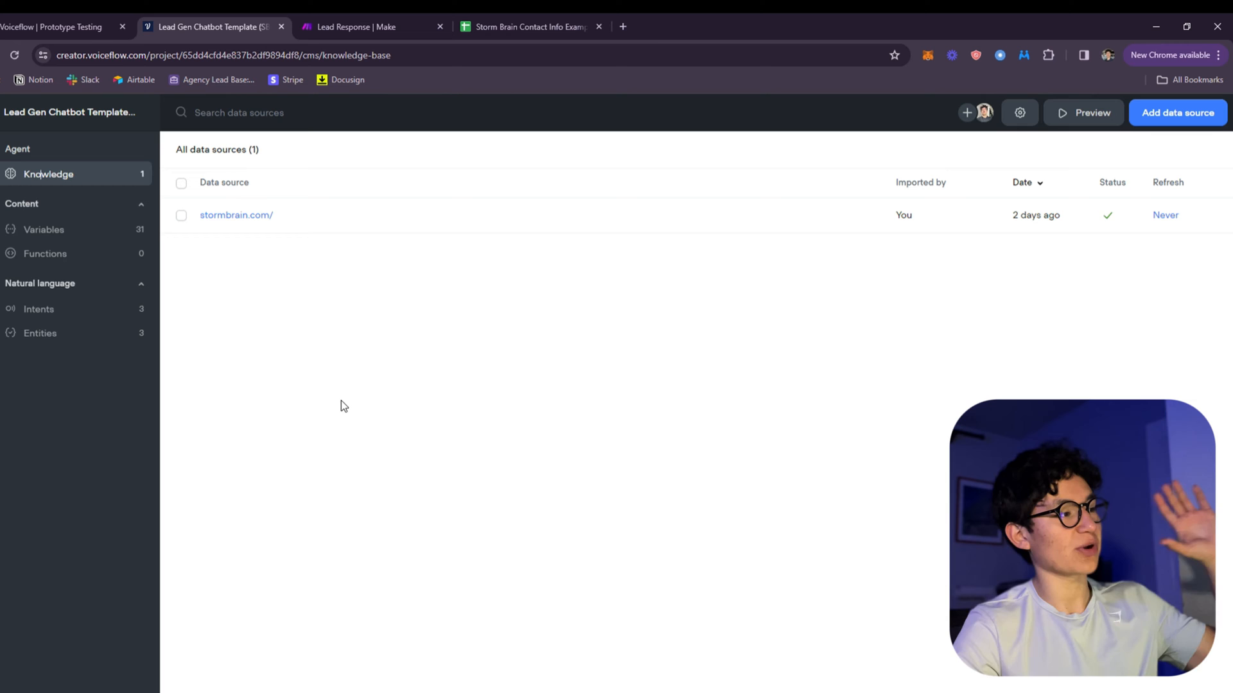
pyautogui.moveTo(72, 214)
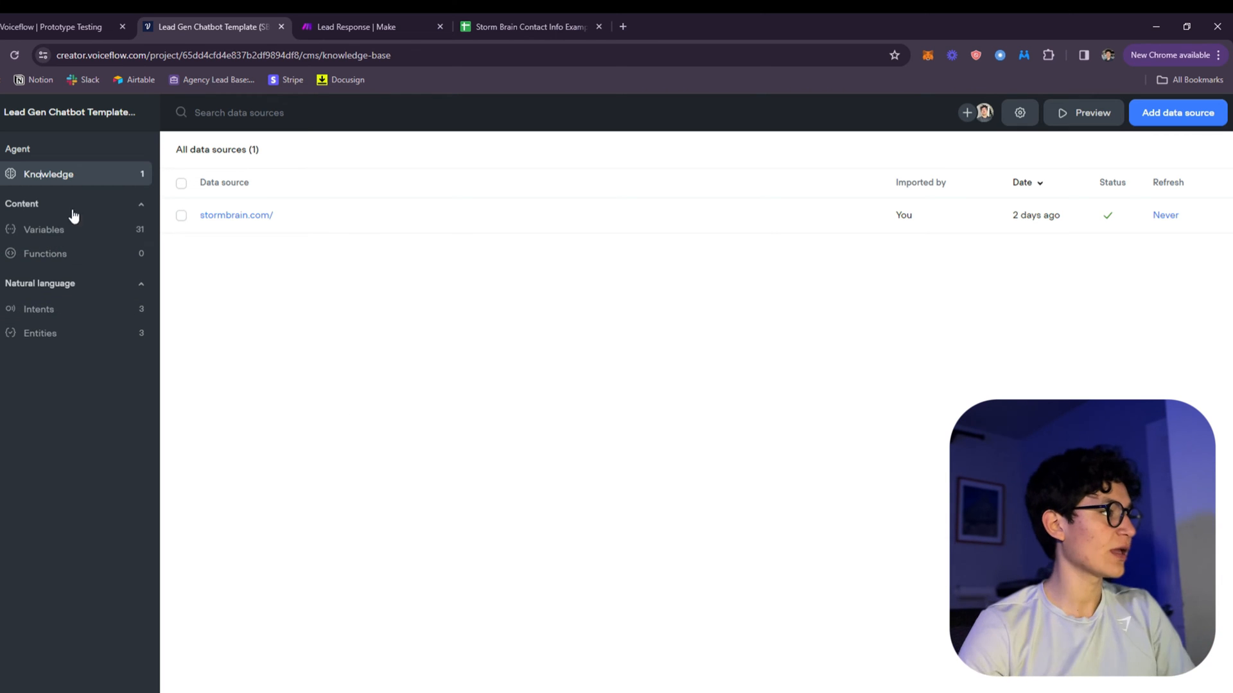
# Step: List the agent's intents and view the Talk To Human intent's sample phrases
pyautogui.click(37, 310)
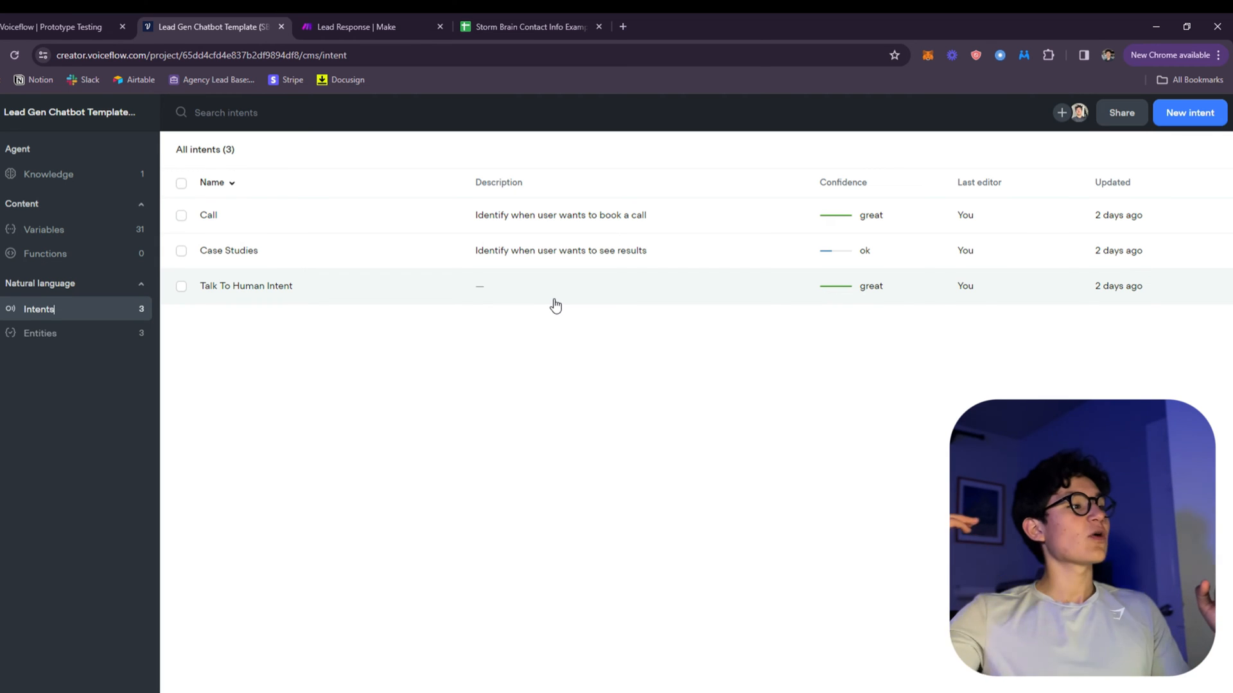
pyautogui.moveTo(420, 277)
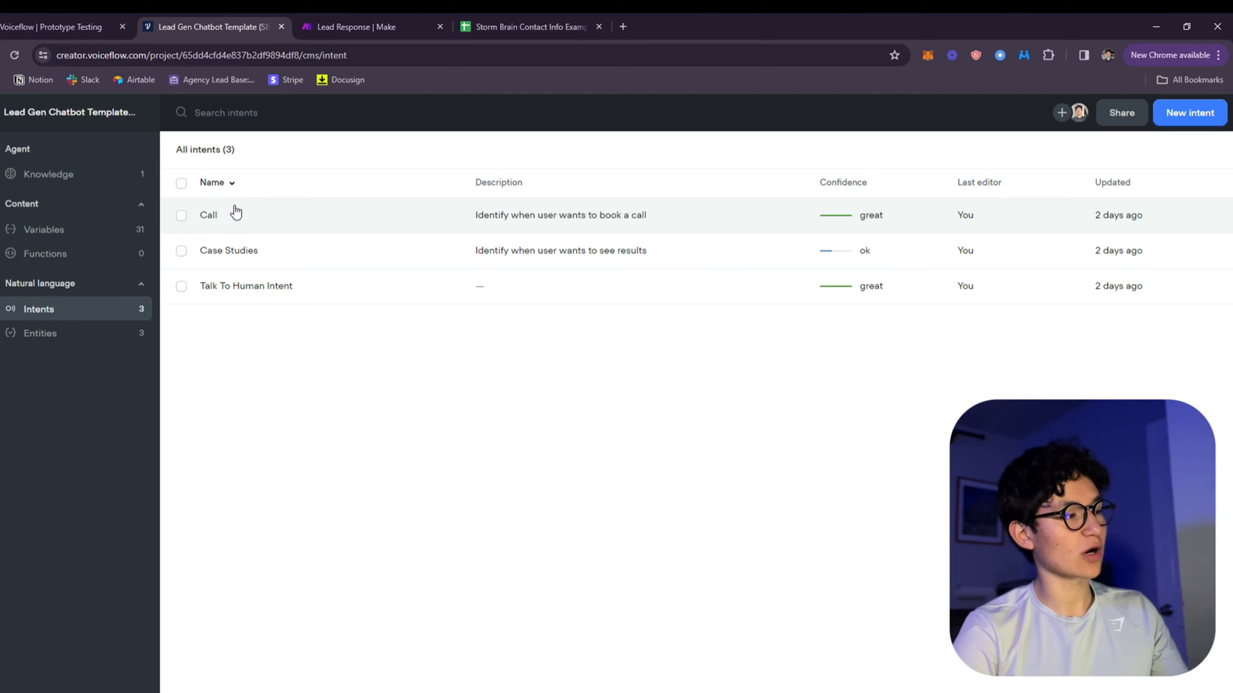
pyautogui.moveTo(320, 224)
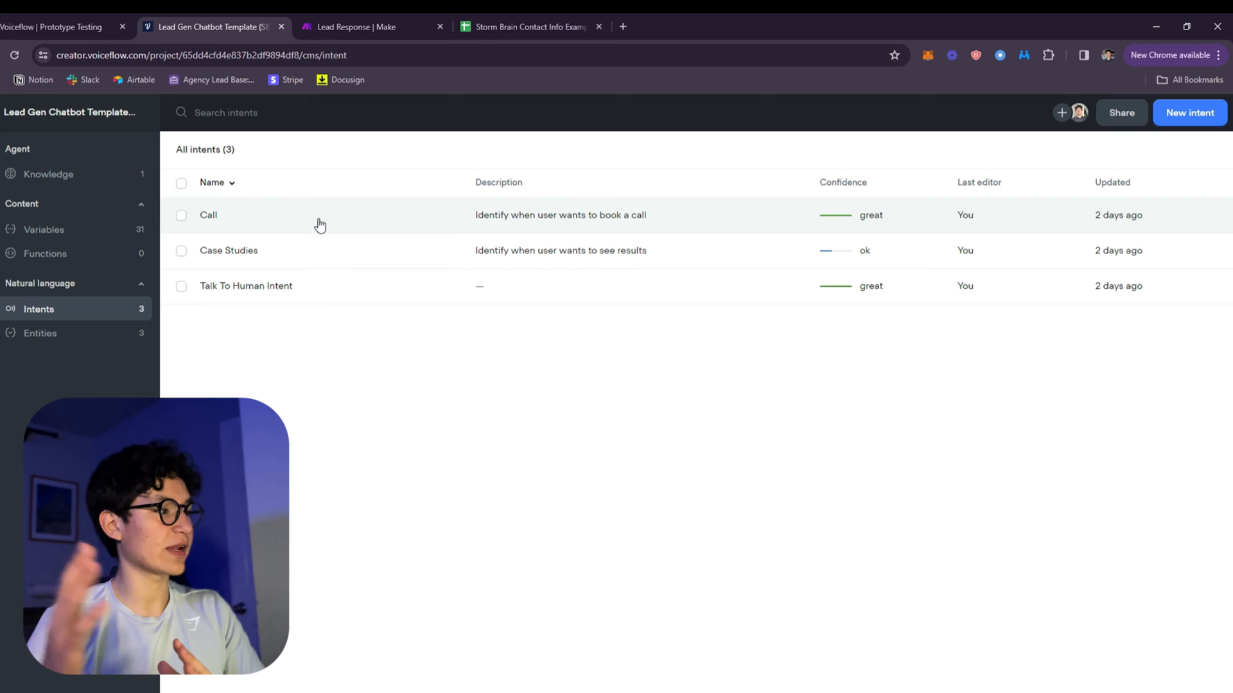
pyautogui.click(245, 285)
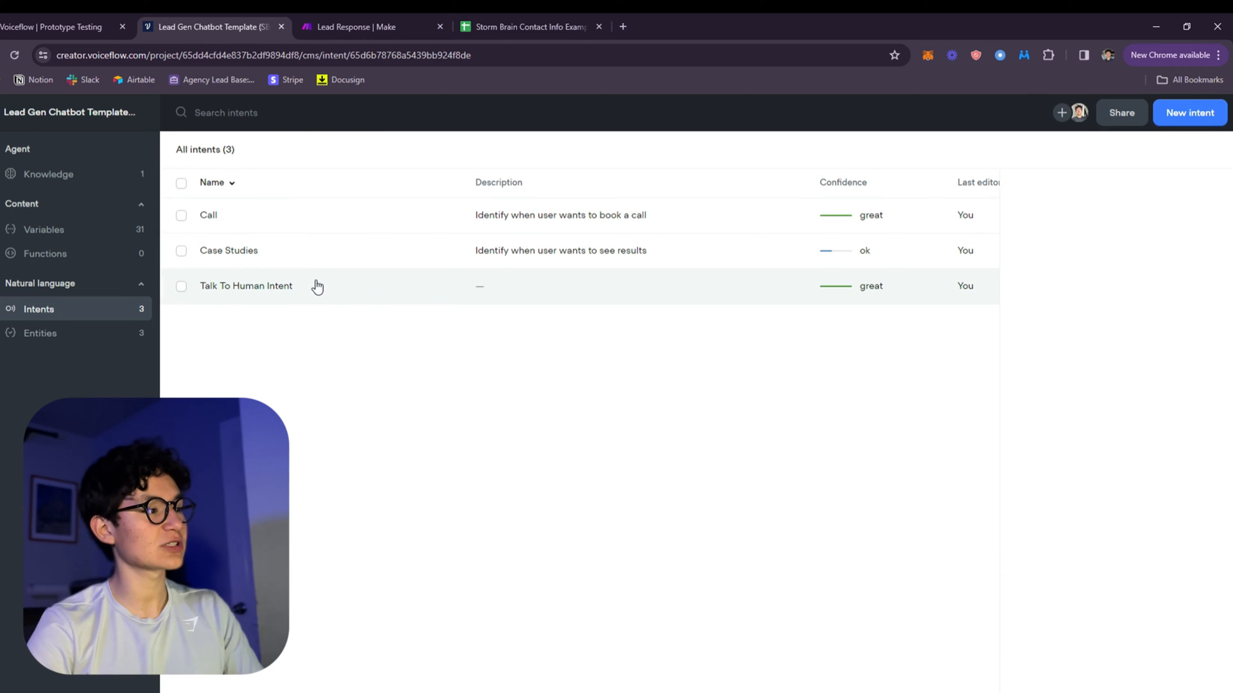
pyautogui.click(246, 285)
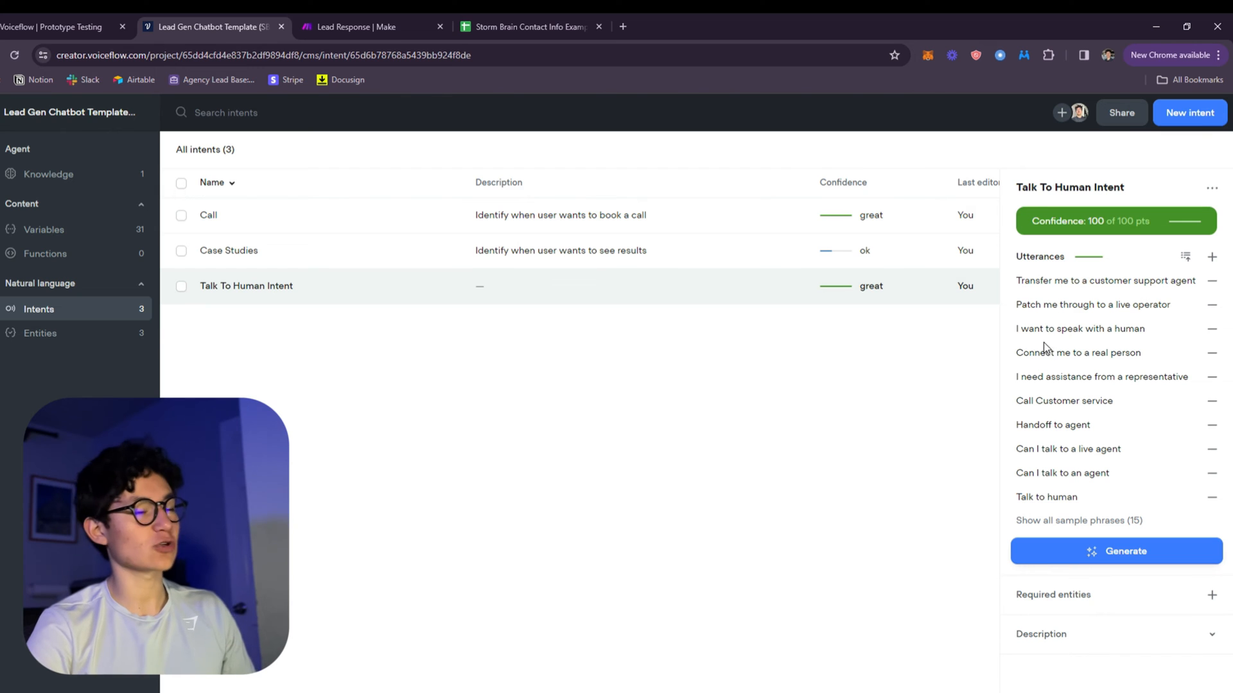
pyautogui.moveTo(1071, 221)
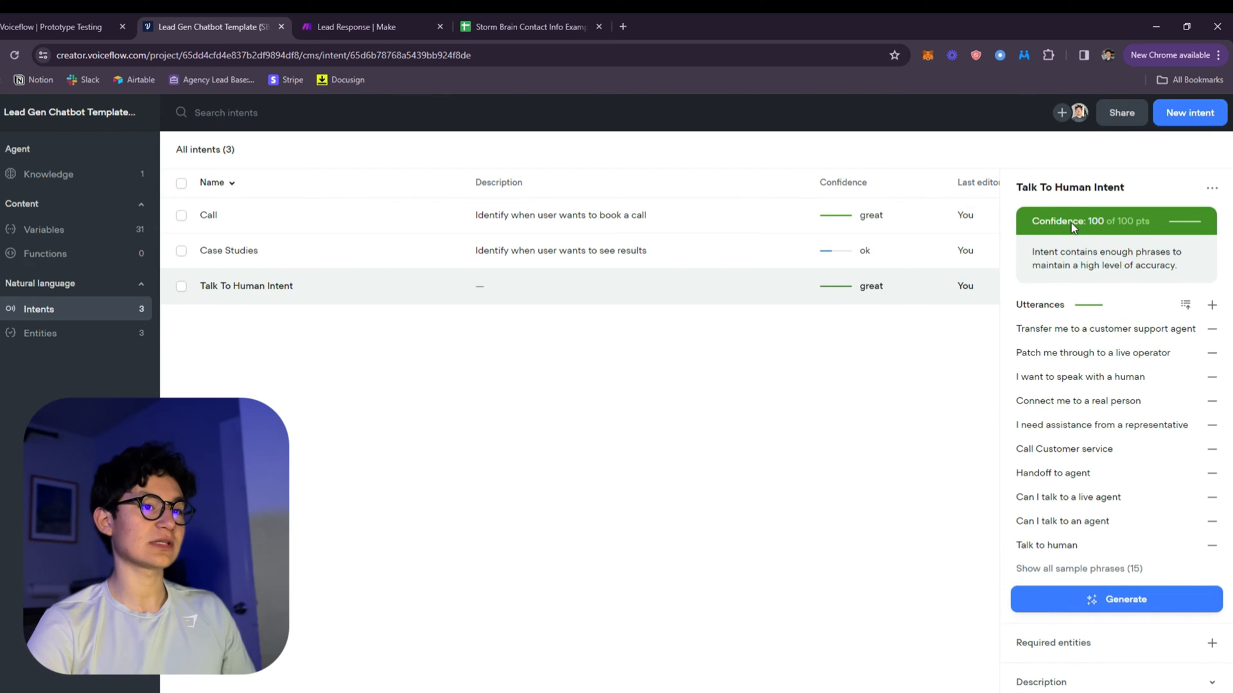
pyautogui.moveTo(535, 140)
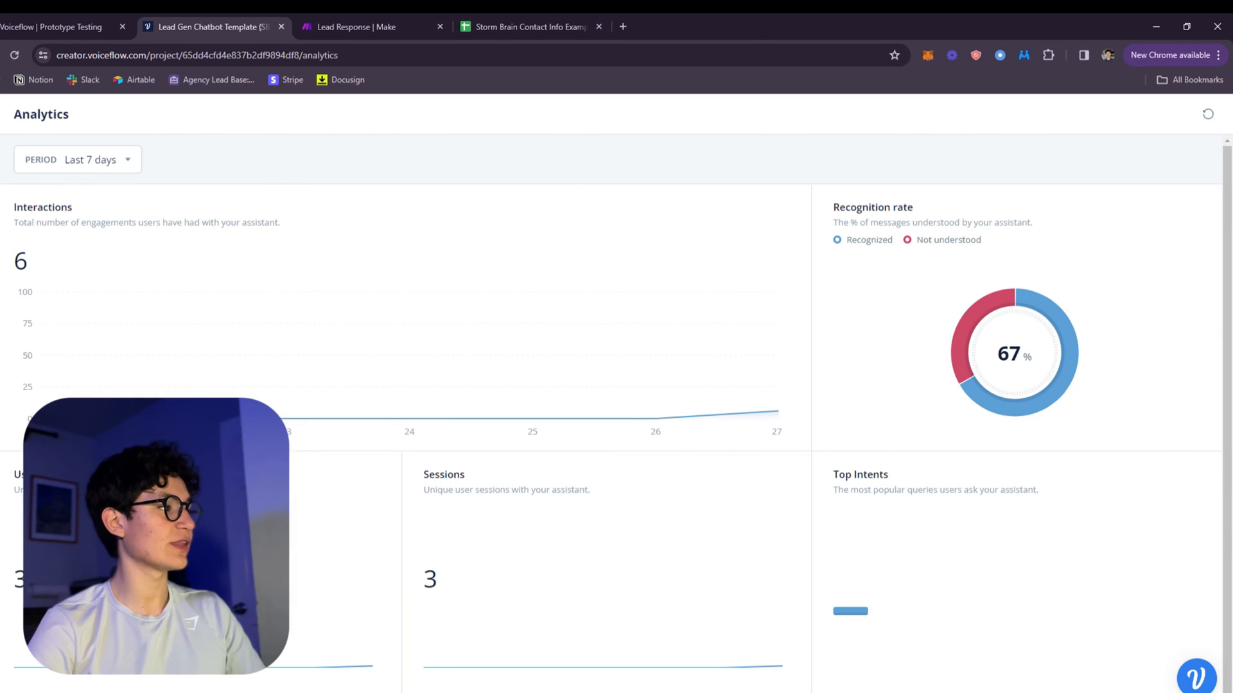
# Step: Back on the Designer canvas, inspect the Welcome text block and the name Capture block, then pan toward the services branches
pyautogui.click(53, 157)
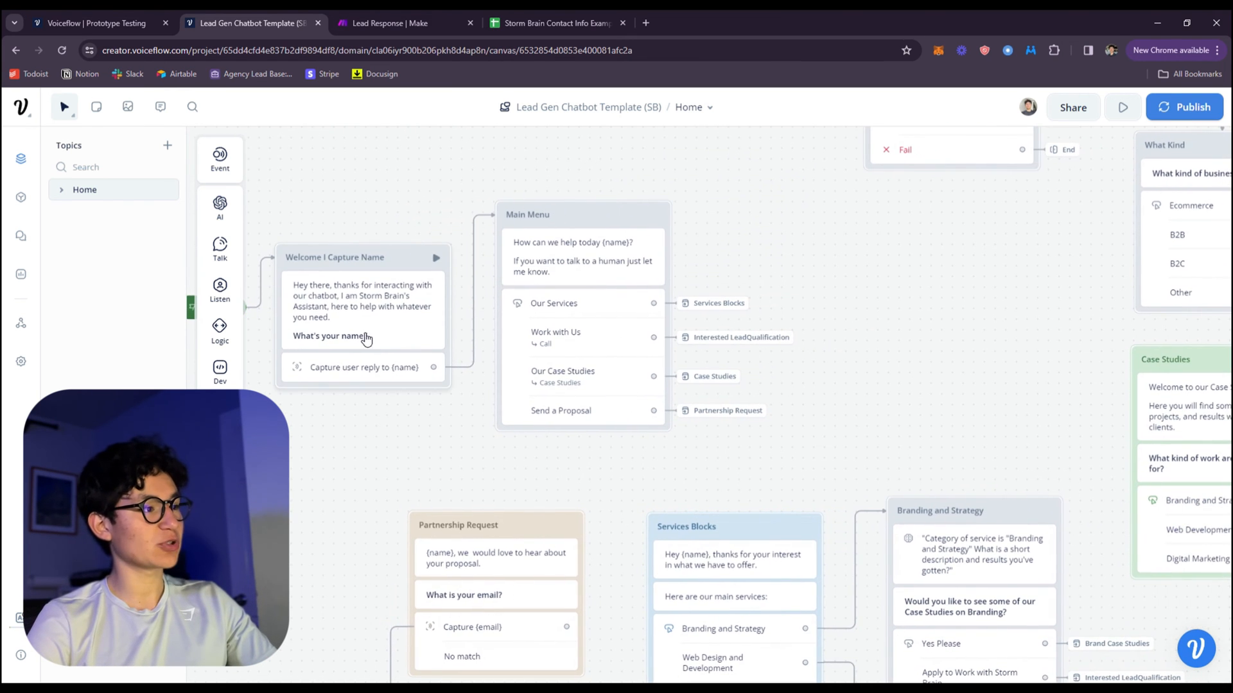
pyautogui.click(362, 300)
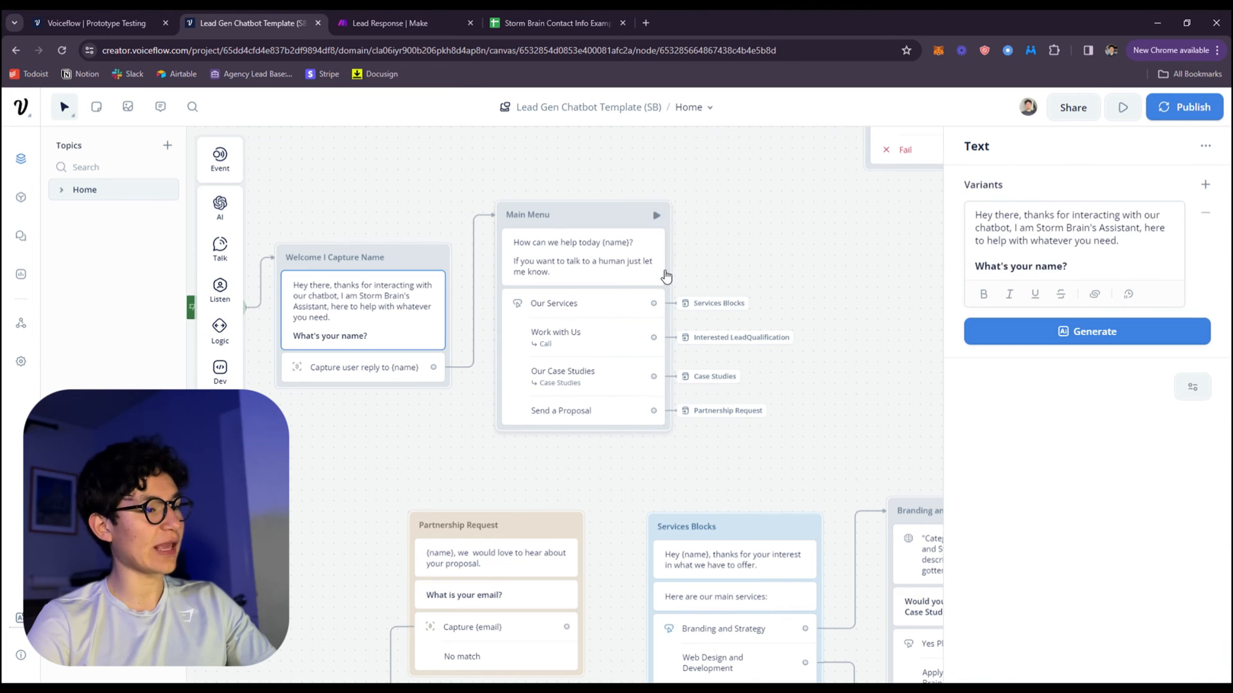
pyautogui.click(362, 368)
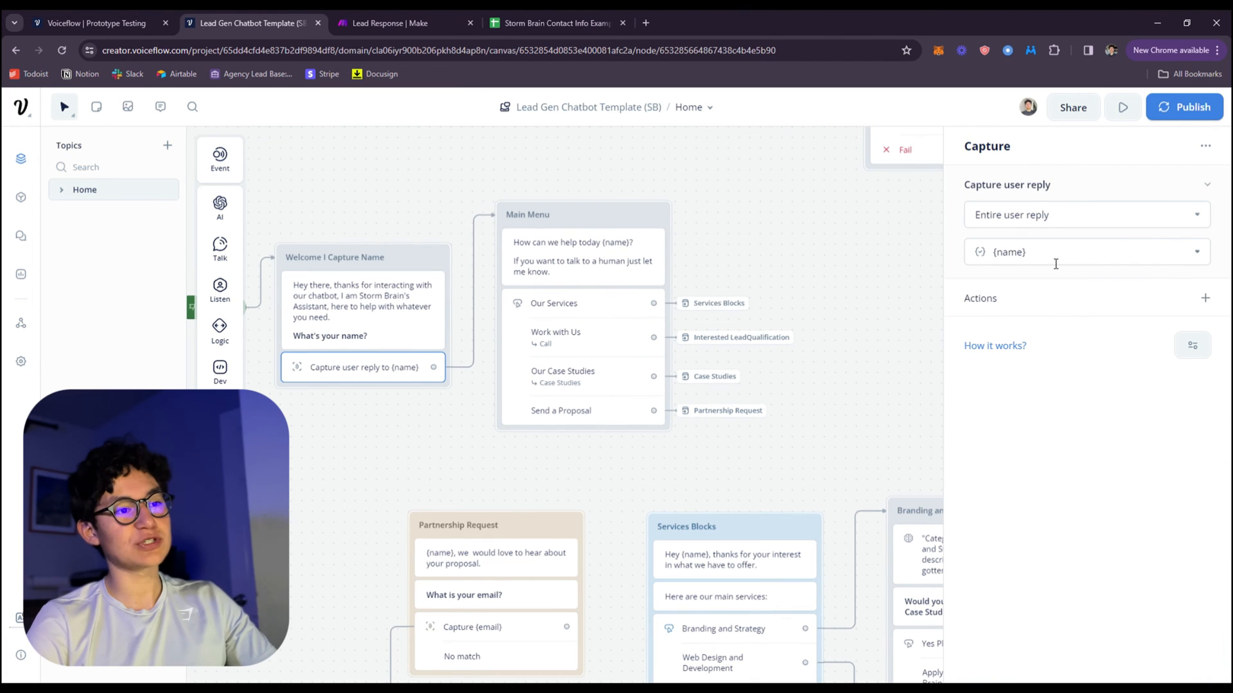
pyautogui.click(219, 330)
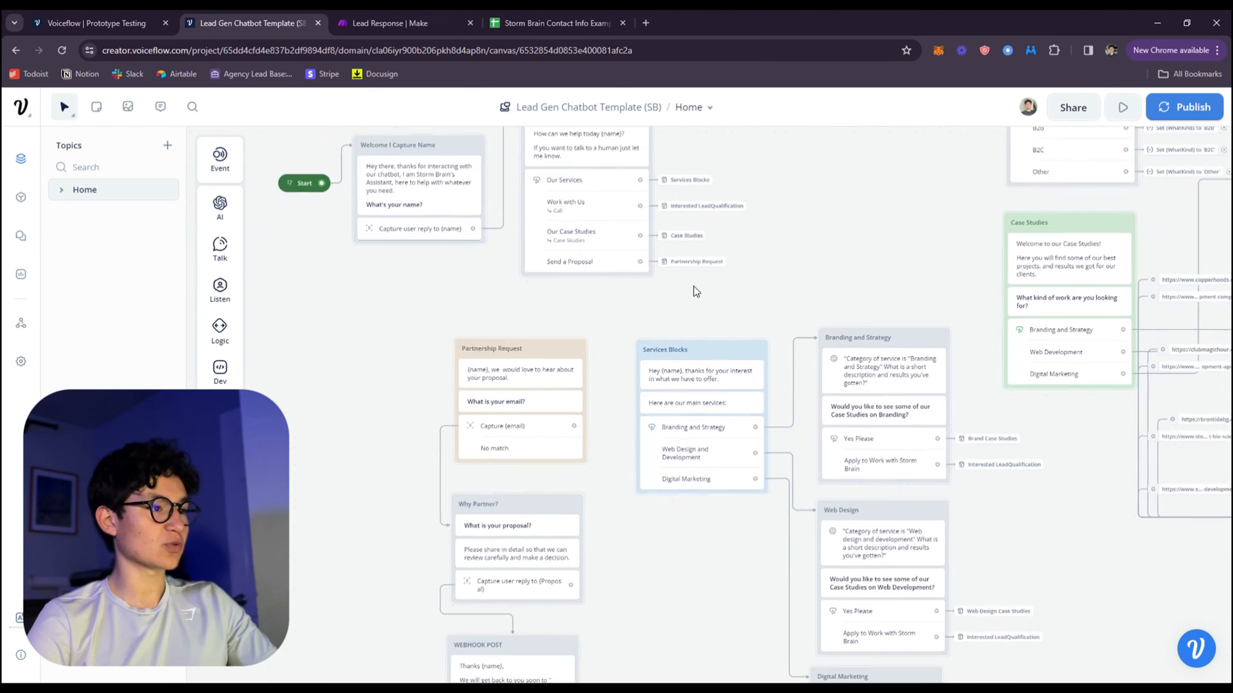
pyautogui.moveTo(696, 292); pyautogui.dragTo(559, 362)
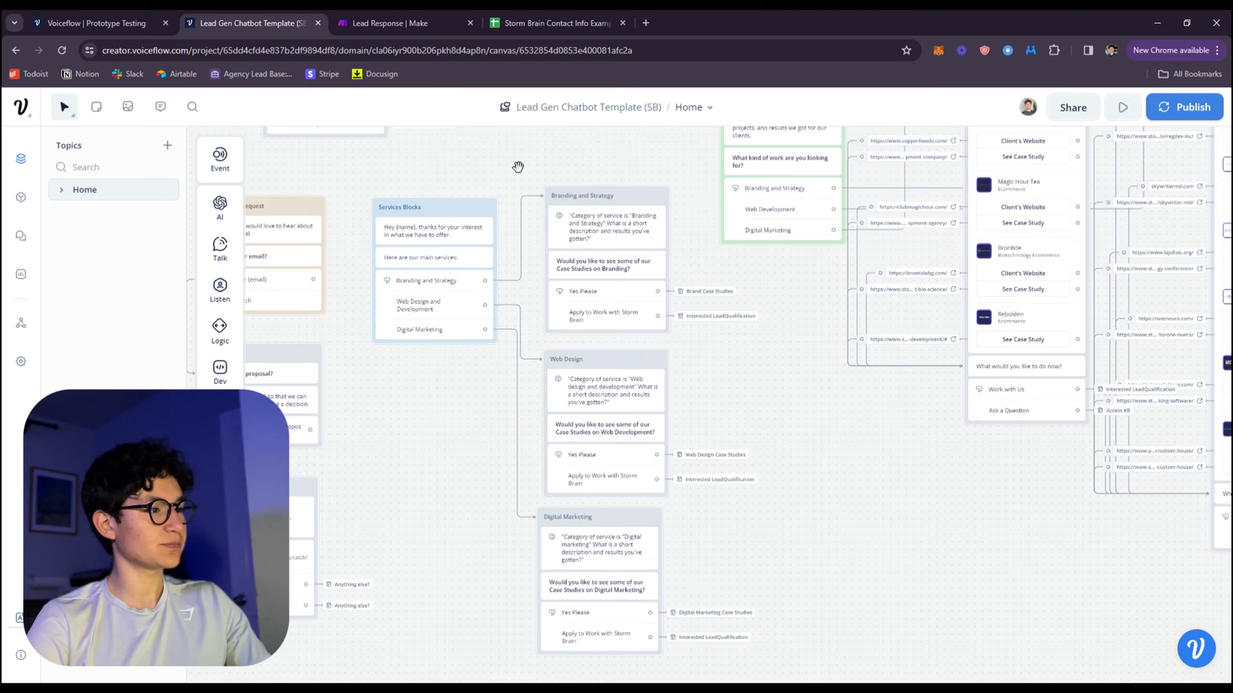
# Step: In the test chat choose Branding and Strategy and answer Yes Please to see its case studies
pyautogui.moveTo(518, 167); pyautogui.dragTo(538, 194)
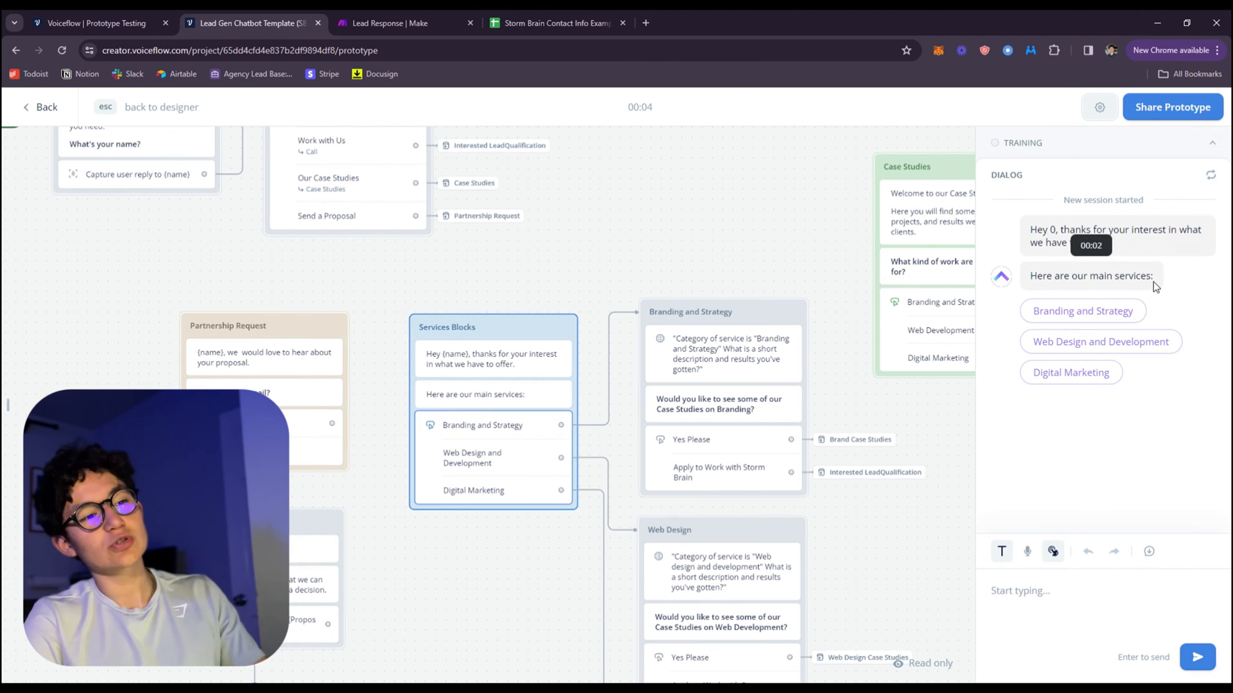
pyautogui.click(1083, 311)
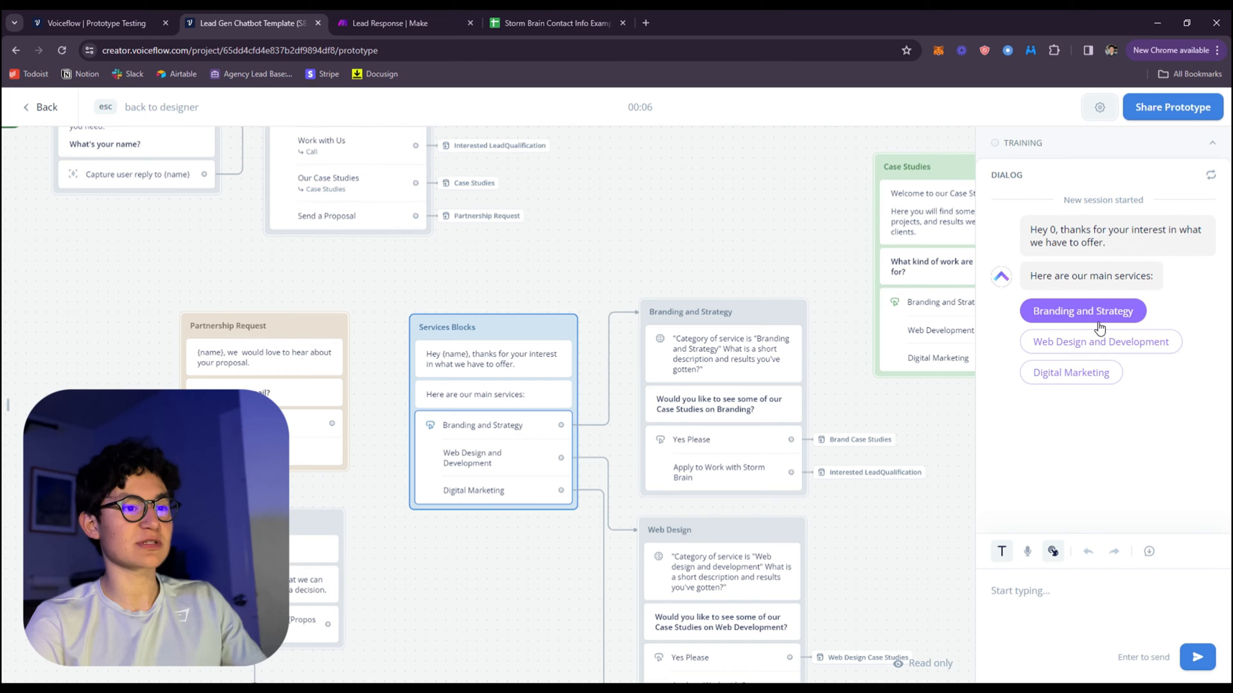
pyautogui.click(1082, 311)
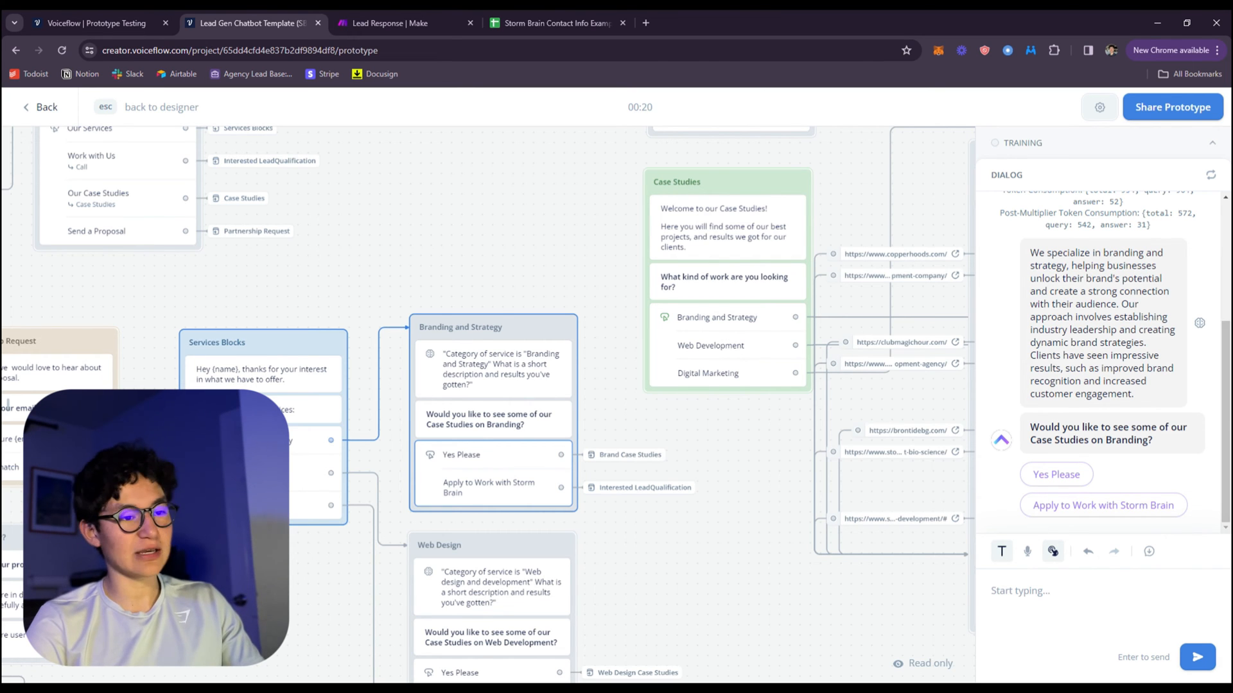
pyautogui.moveTo(397, 359)
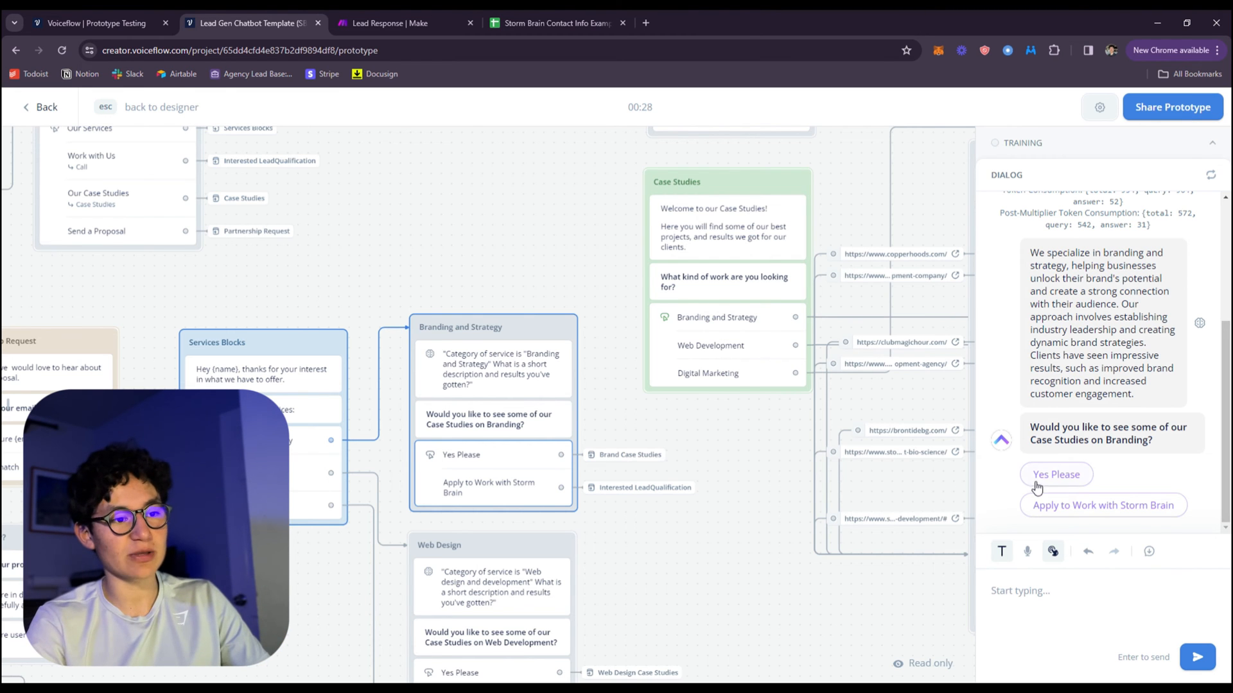
pyautogui.click(1055, 474)
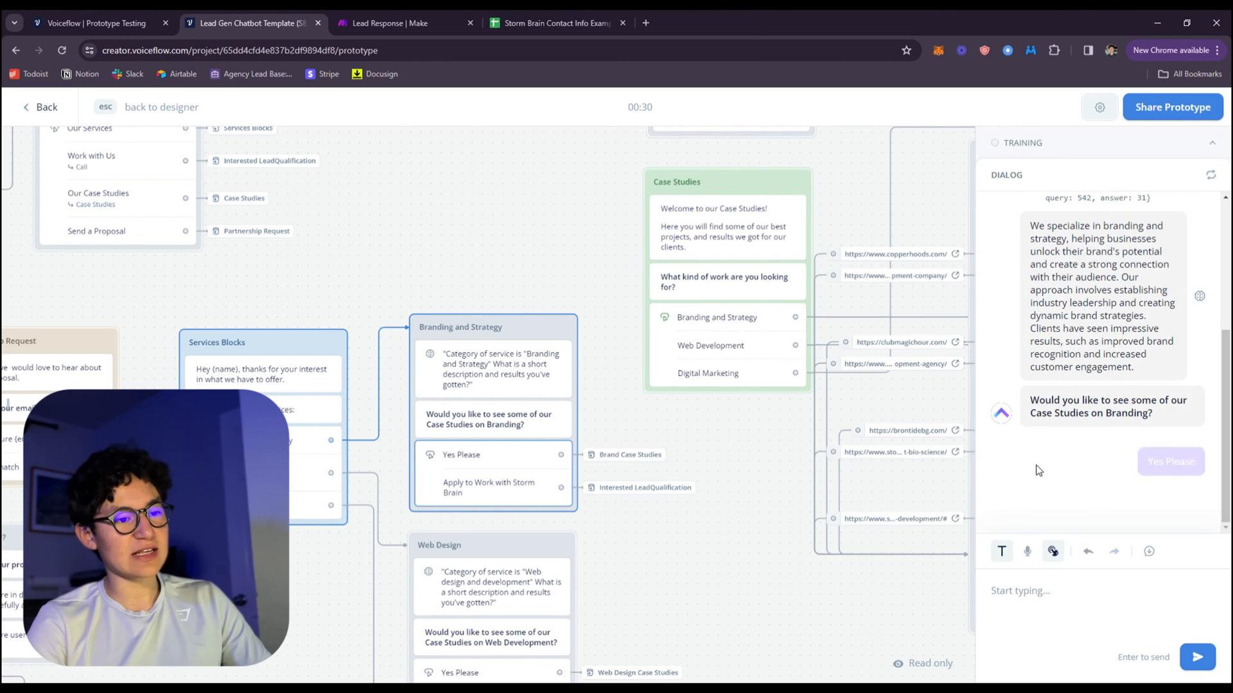
# Step: Visit the offered case study page and the client's website, returning to the test chat after each
pyautogui.click(1171, 461)
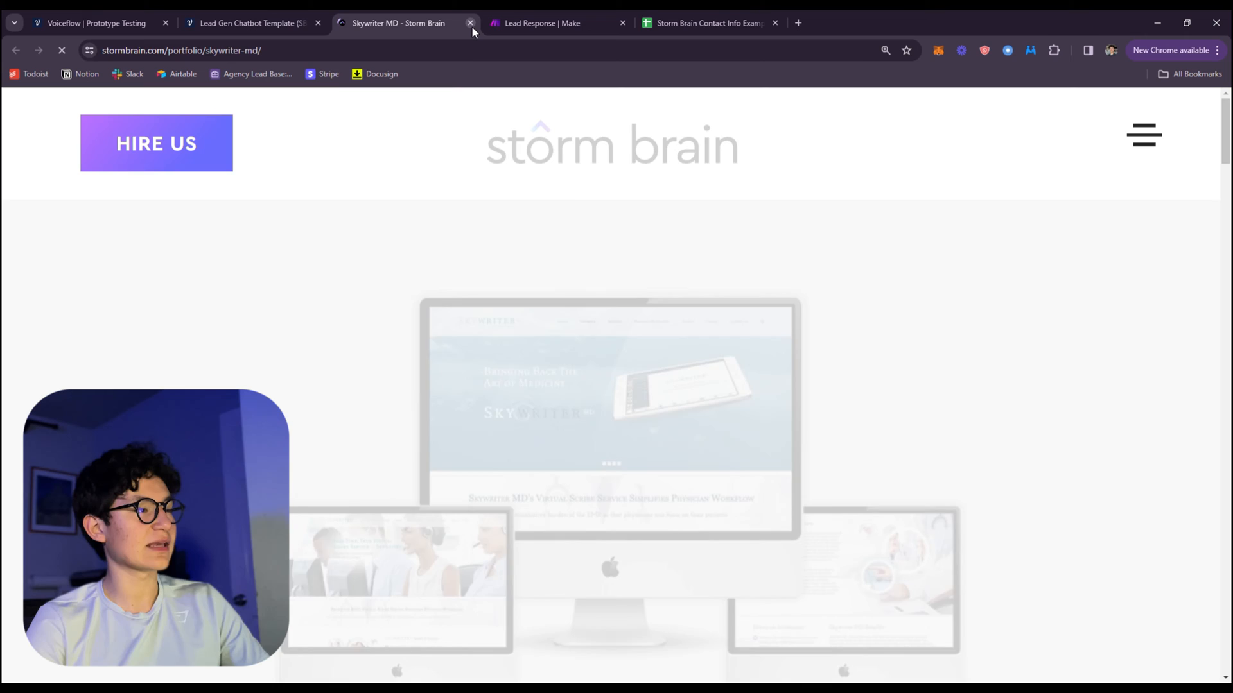
pyautogui.click(470, 21)
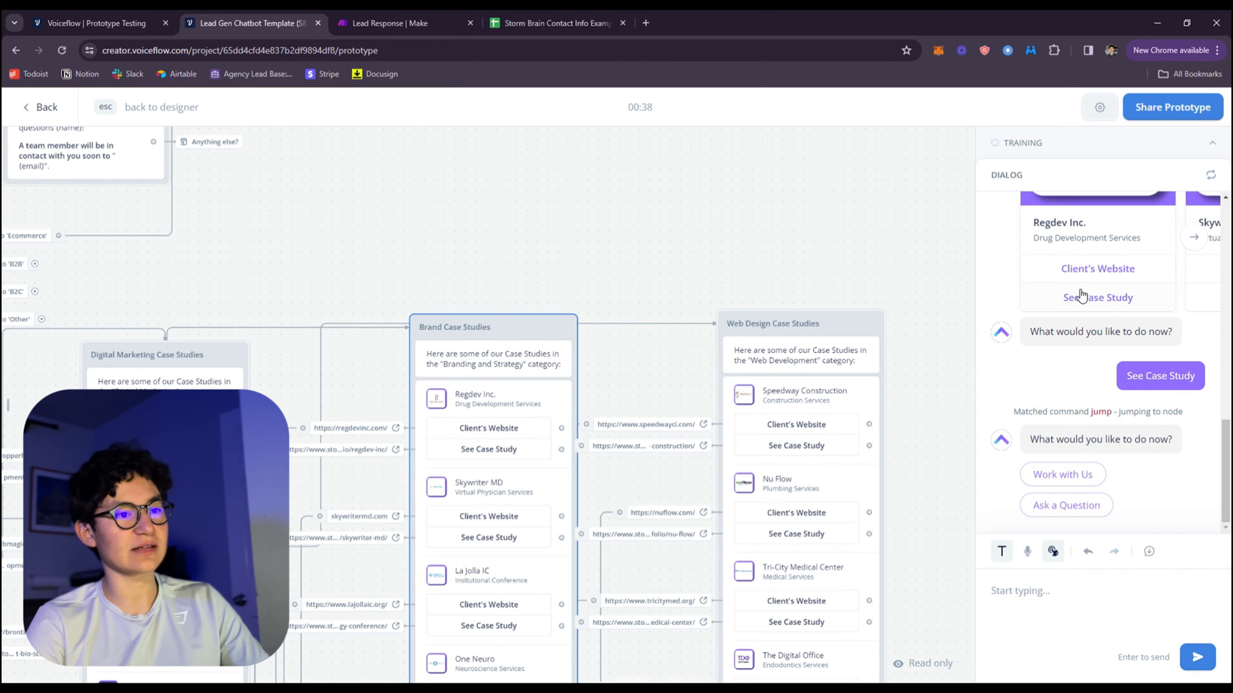
pyautogui.click(1097, 269)
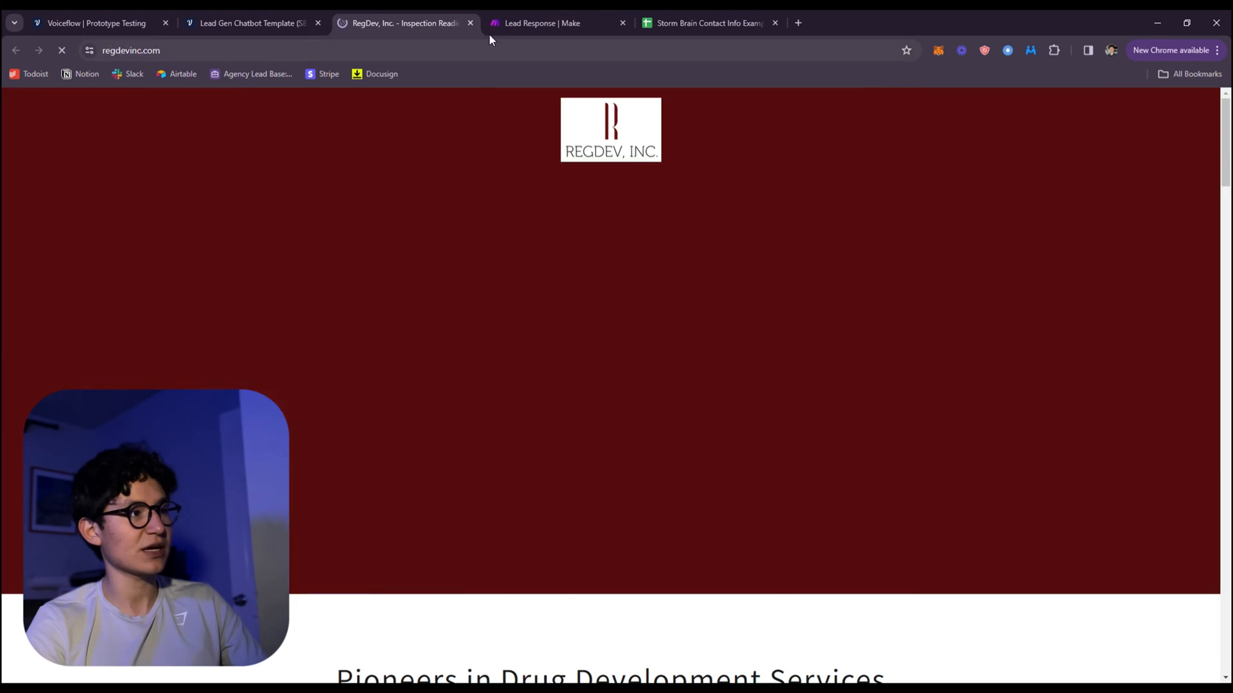
pyautogui.click(252, 23)
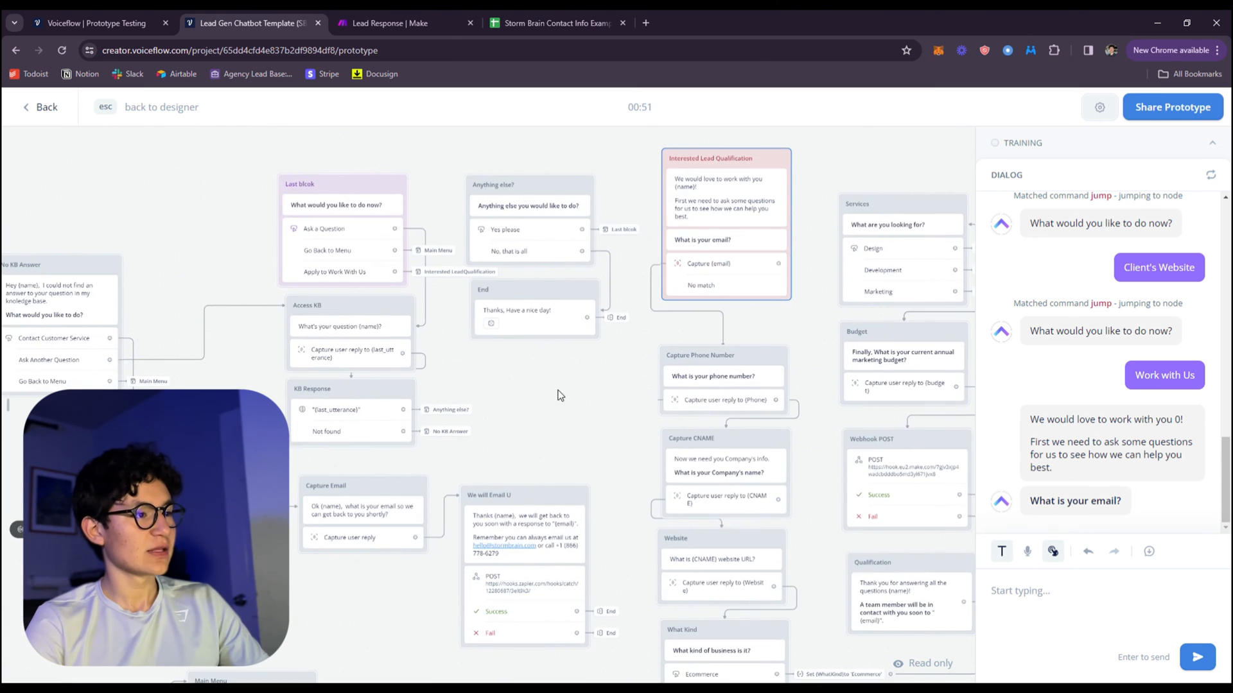
# Step: Open the Webhook POST step's API panel with name, email and phone fields, then switch to the Make scenario
pyautogui.scroll(-3)
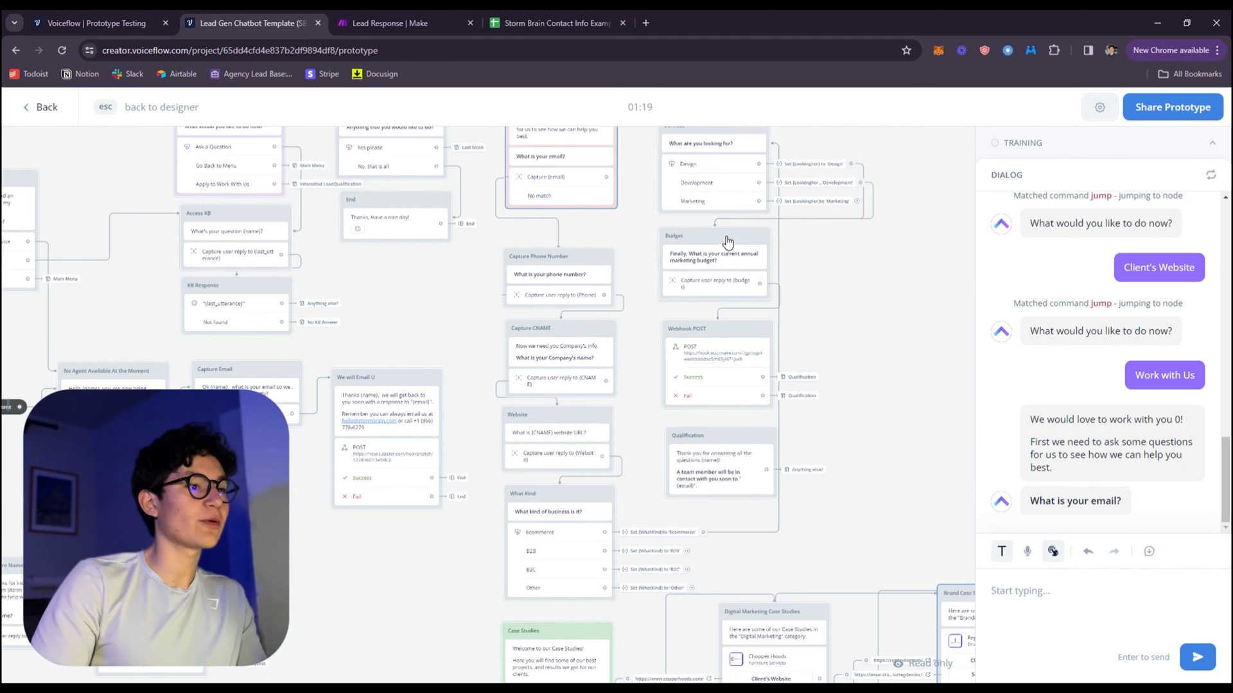
pyautogui.click(105, 106)
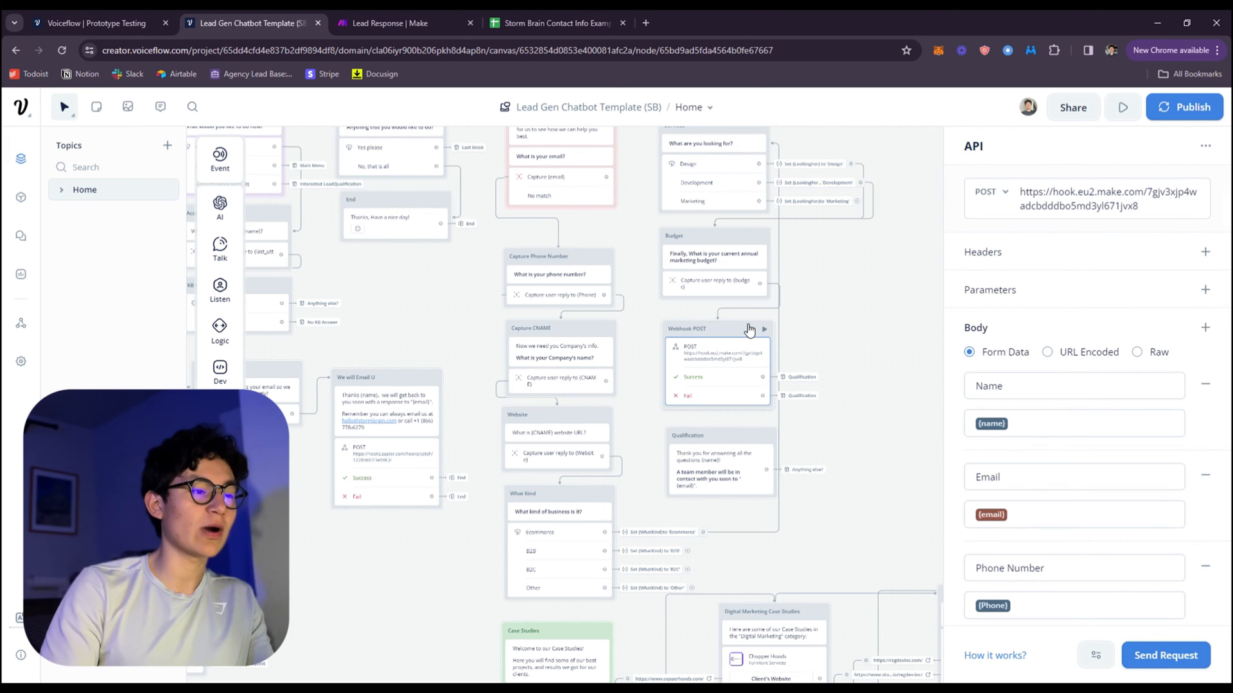
pyautogui.click(402, 23)
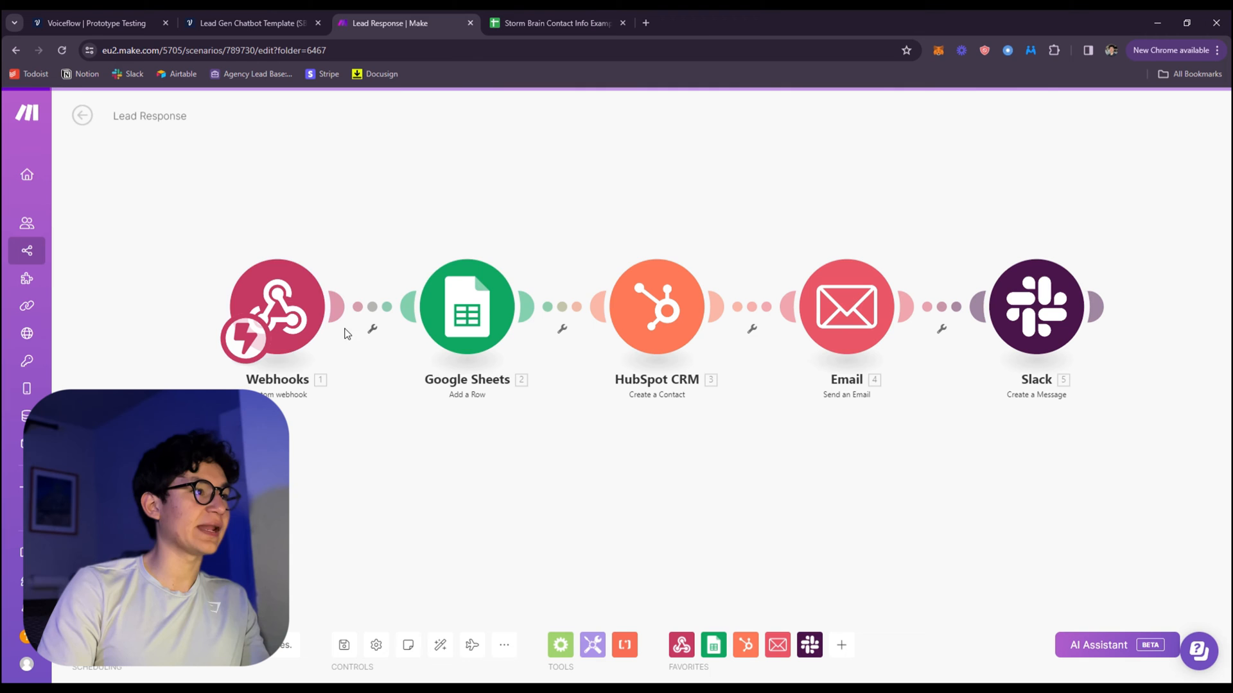
# Step: Re-send the webhook test request and check the new lead row (cell H3) in the contact info spreadsheet
pyautogui.click(276, 306)
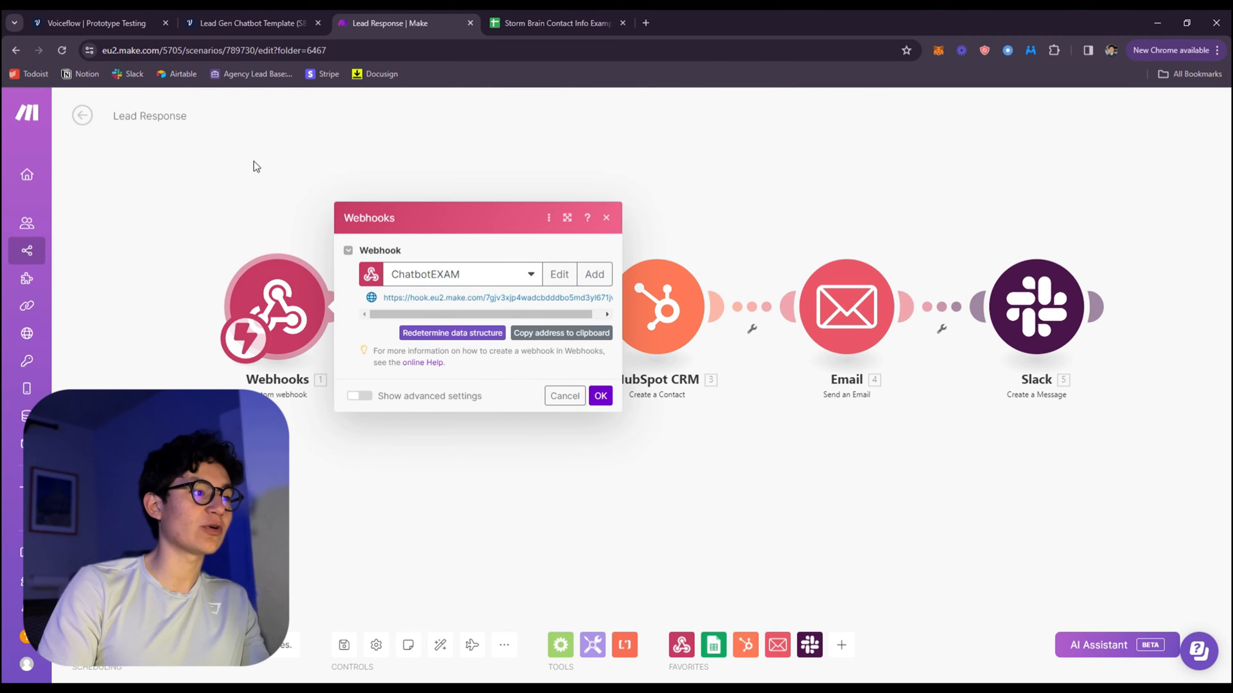
pyautogui.click(250, 23)
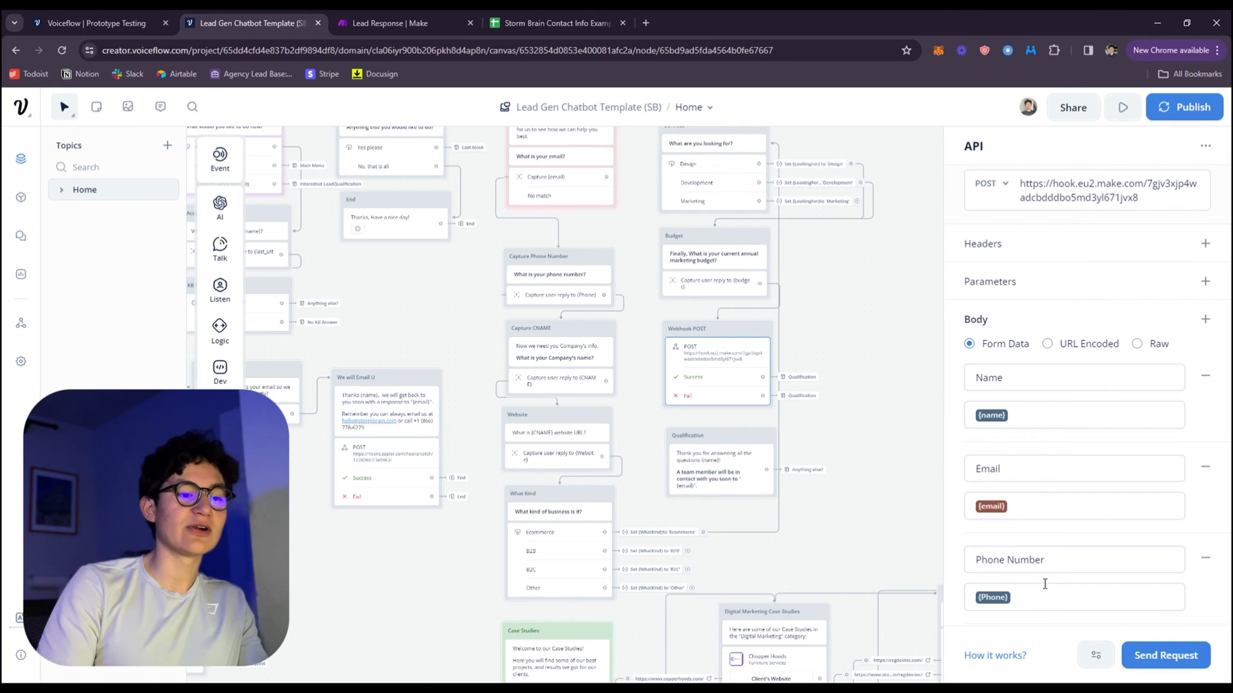
pyautogui.click(406, 23)
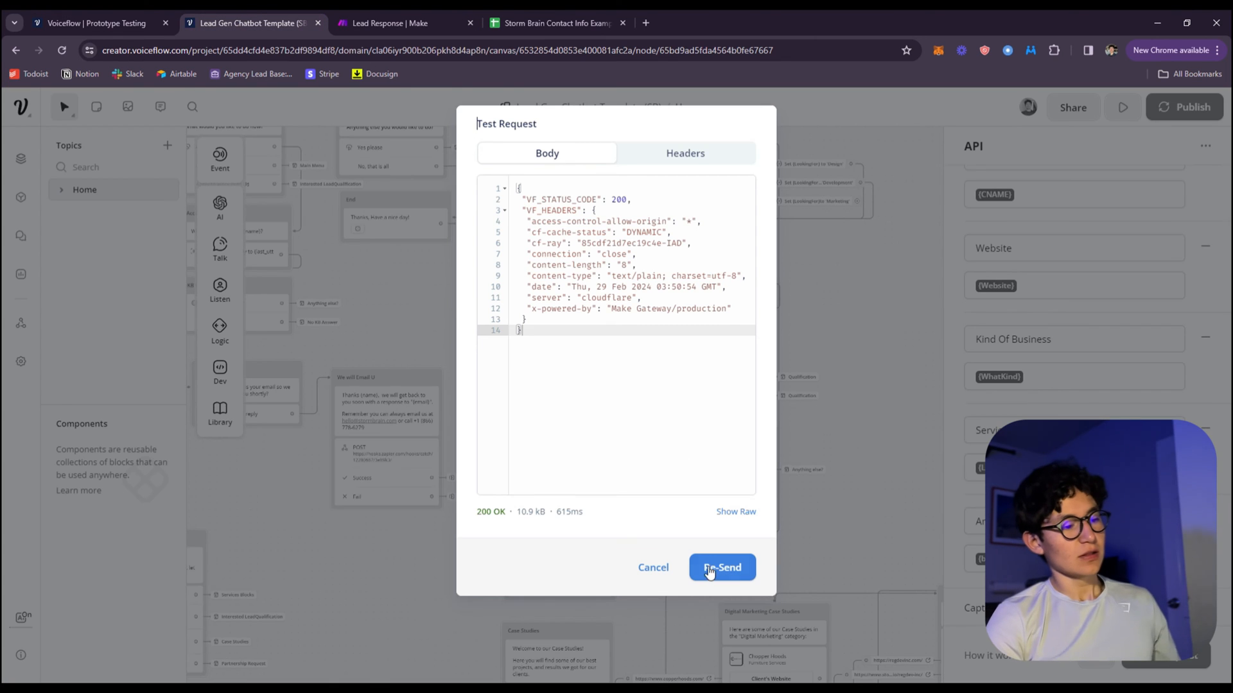
pyautogui.click(721, 567)
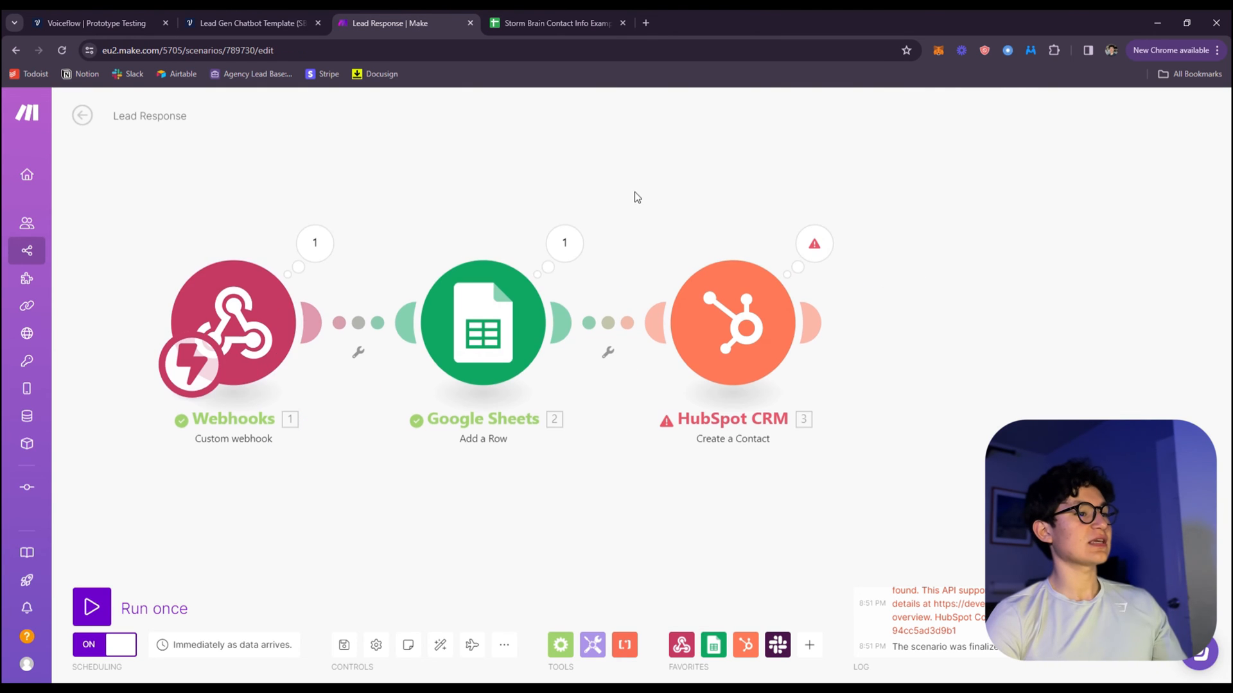
pyautogui.click(555, 23)
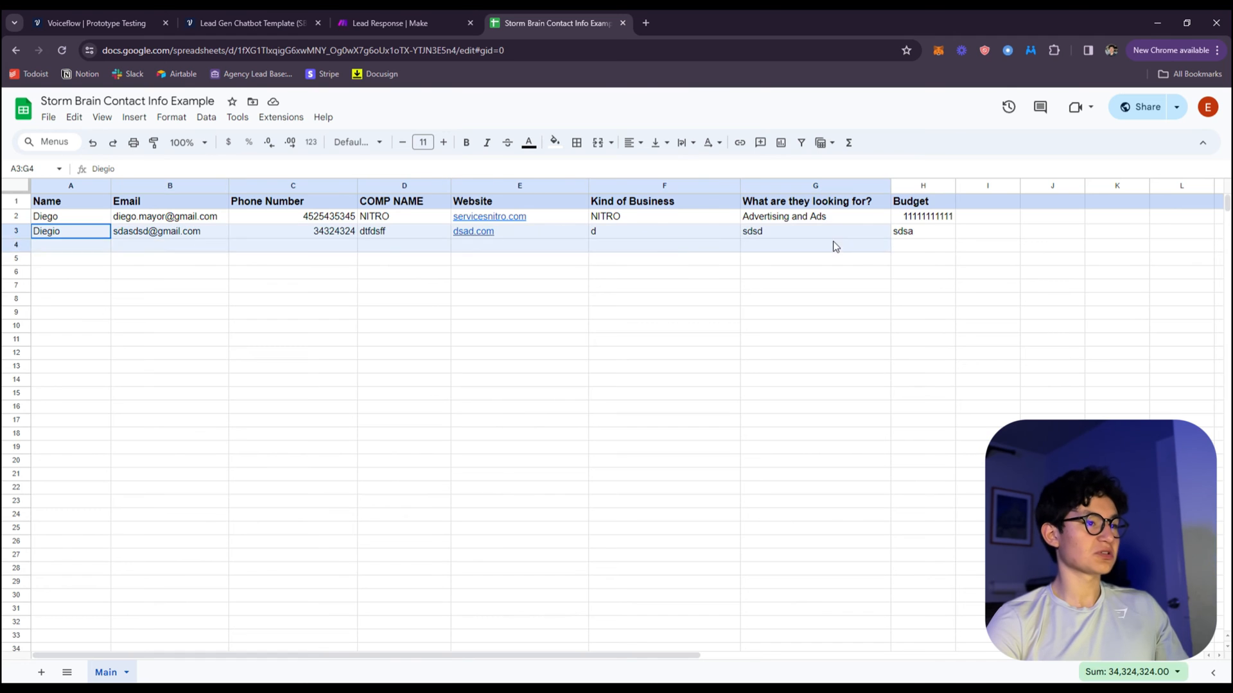
pyautogui.click(922, 230)
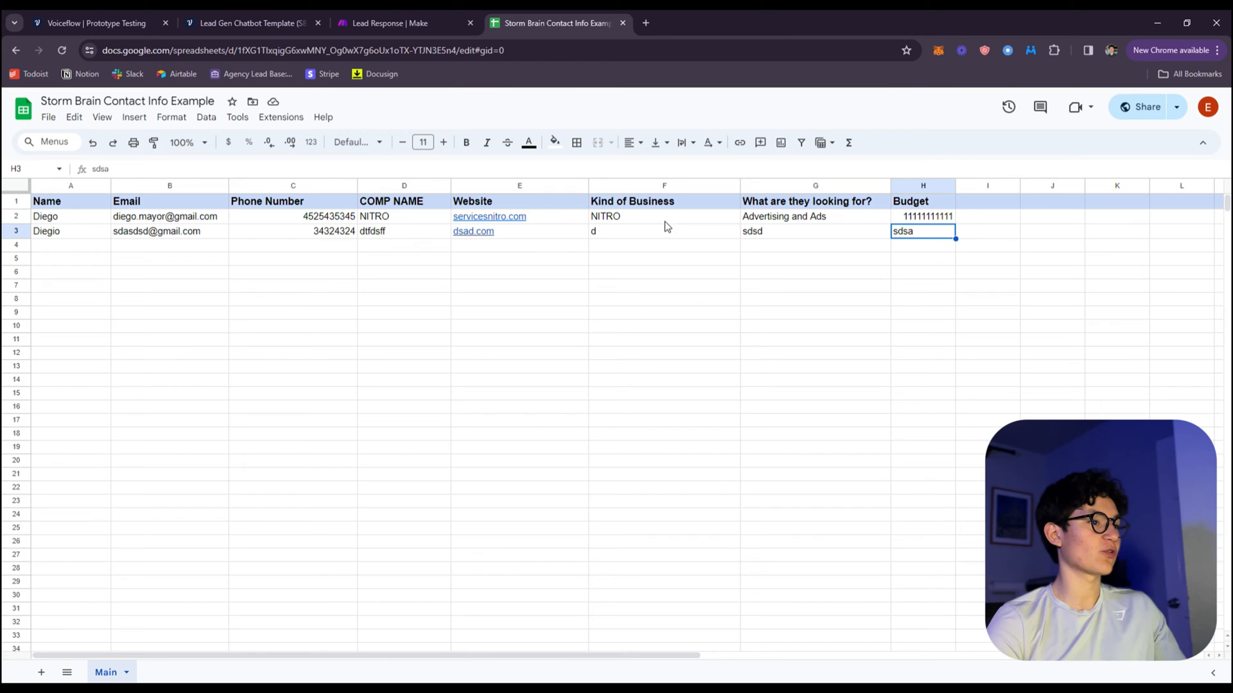
# Step: Close the test results, search 'gmail' in Make's new-module app list, then close the spreadsheet tab
pyautogui.click(252, 23)
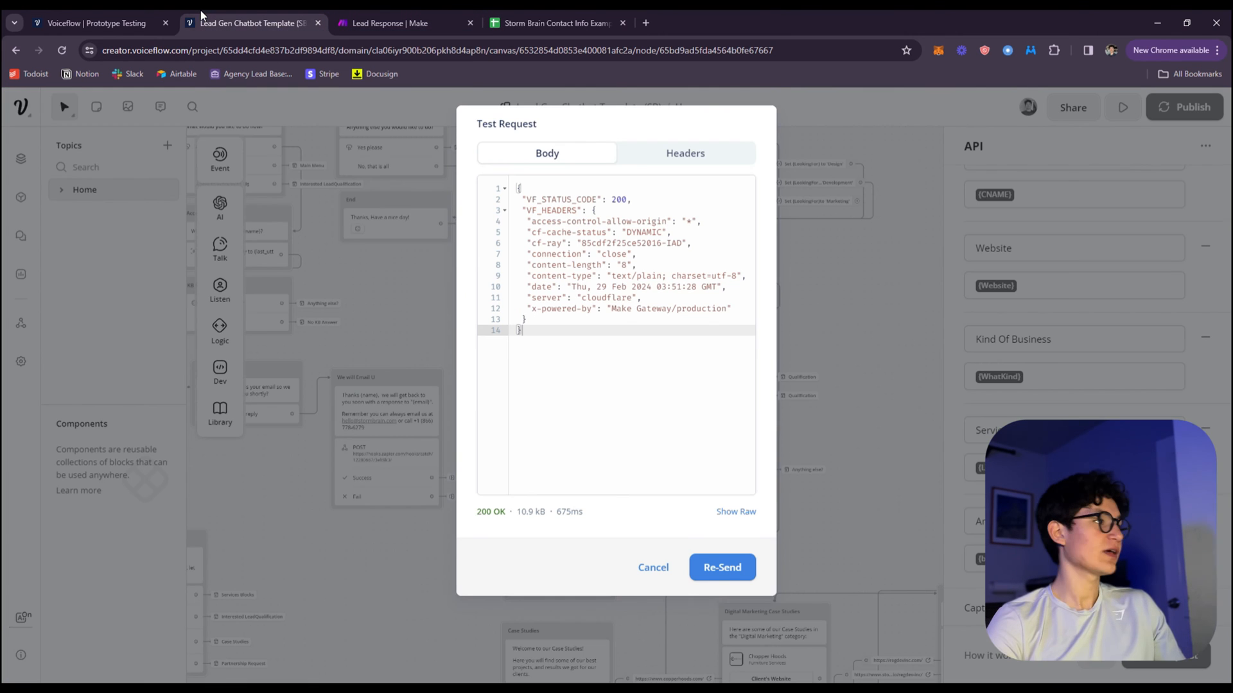
pyautogui.click(652, 567)
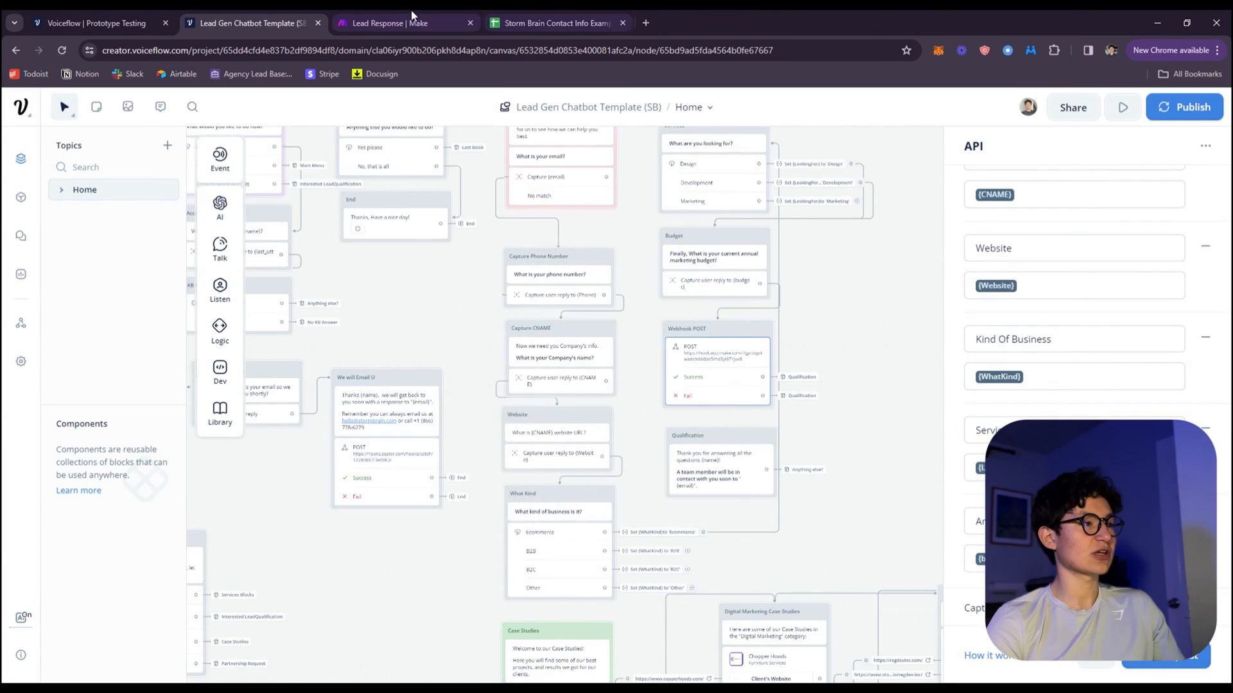
pyautogui.click(404, 23)
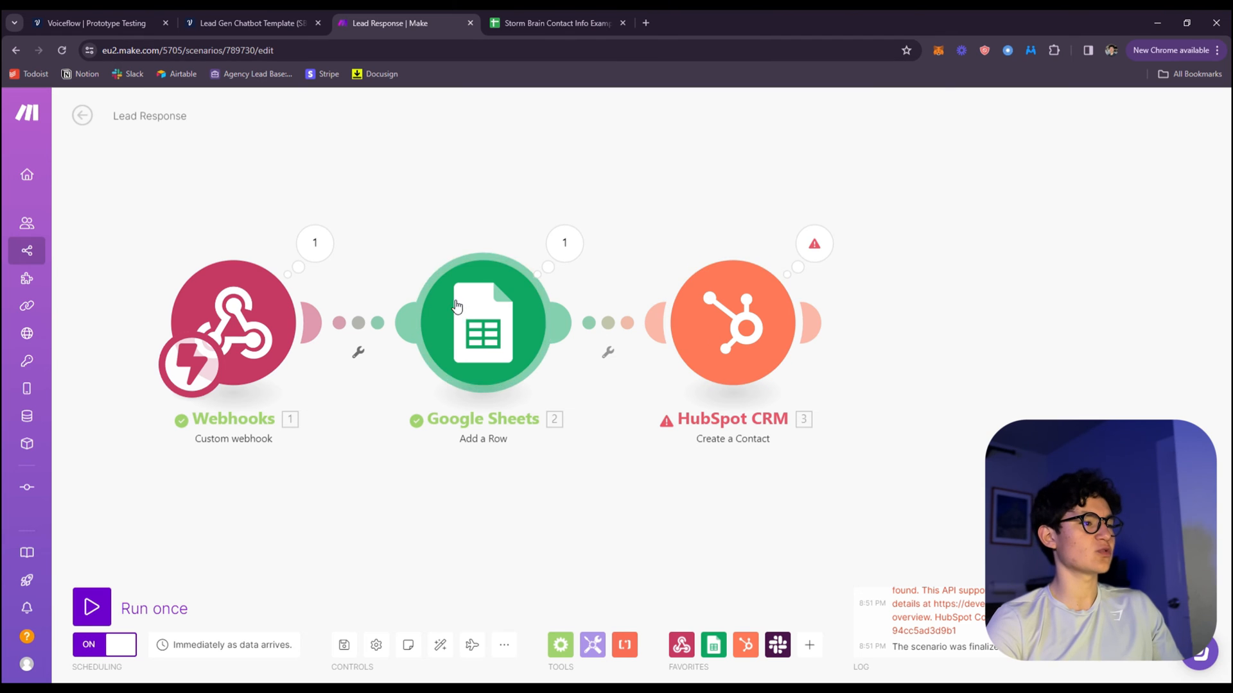
pyautogui.moveTo(609, 366)
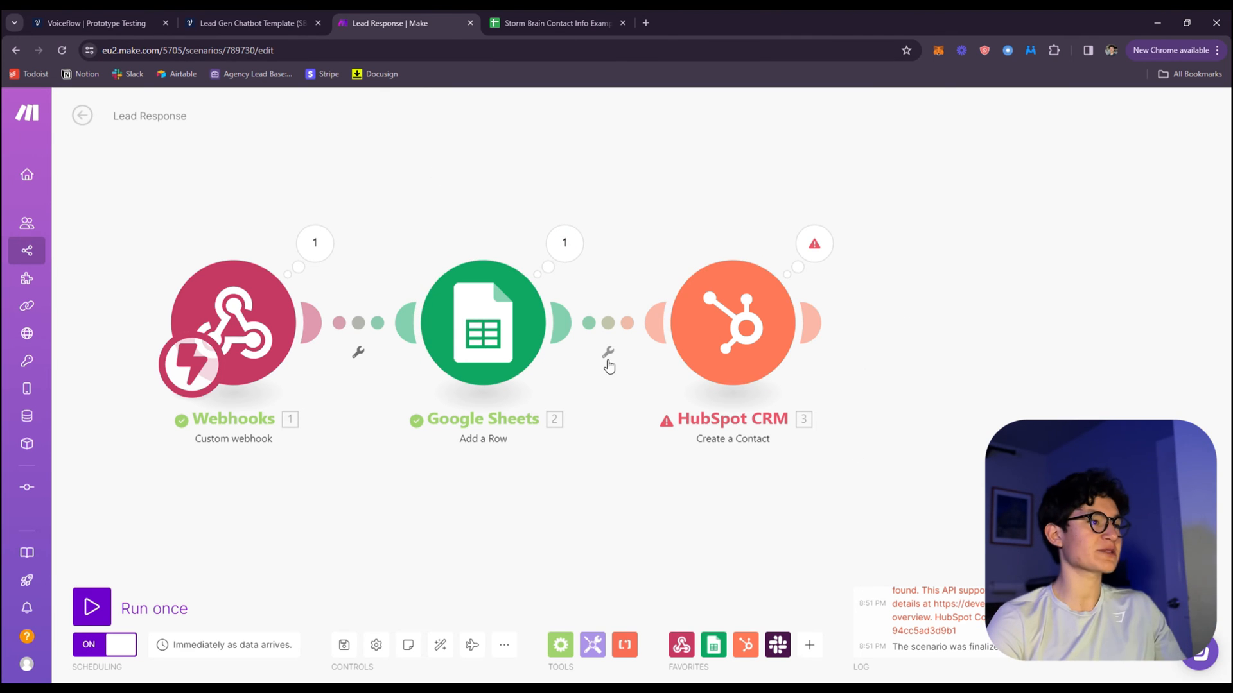
pyautogui.click(885, 322)
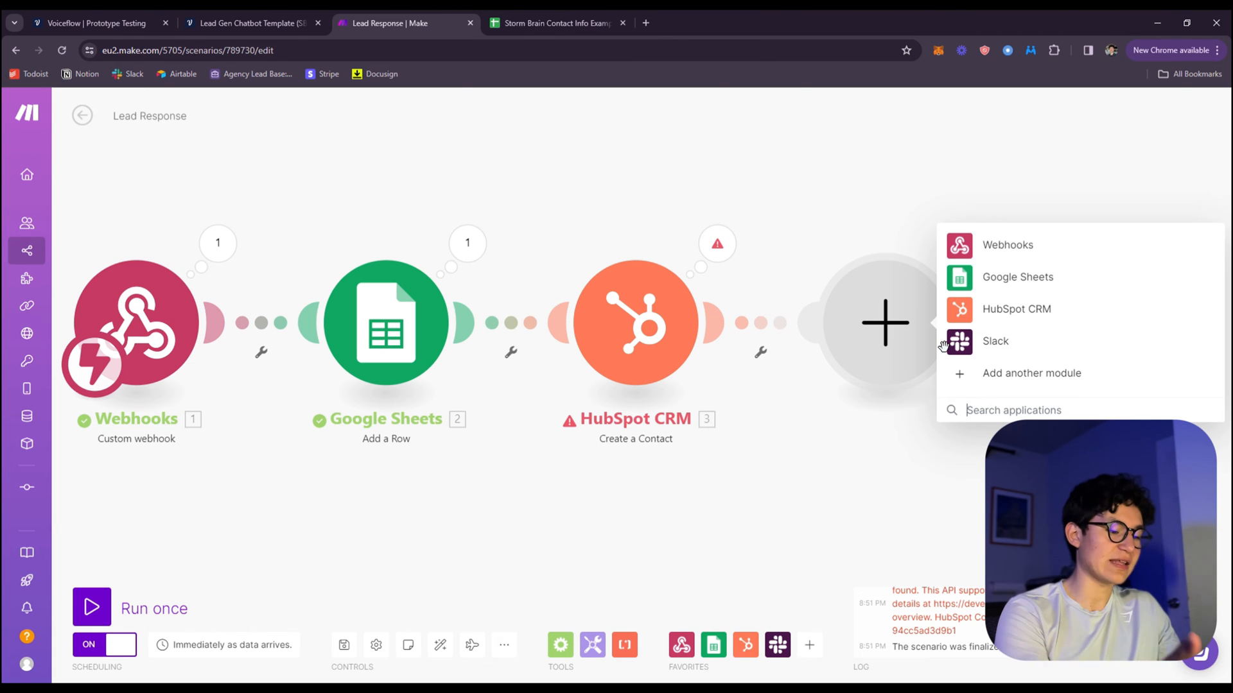
pyautogui.write('gmail')
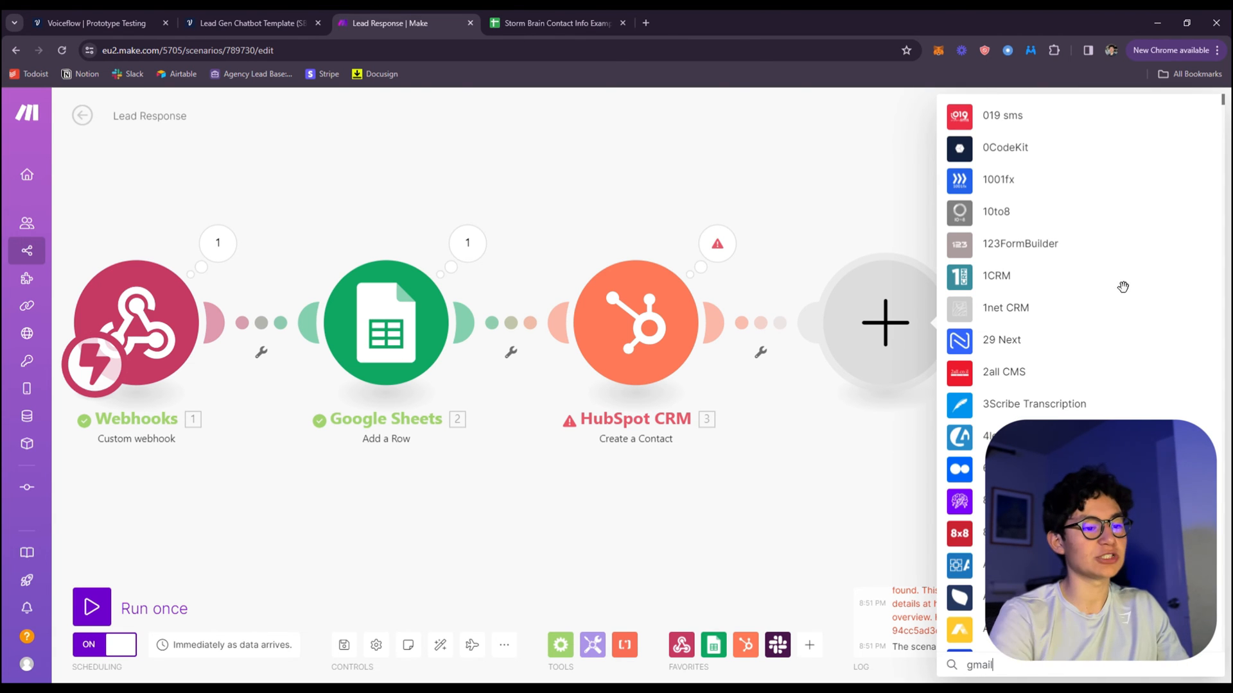
pyautogui.click(555, 23)
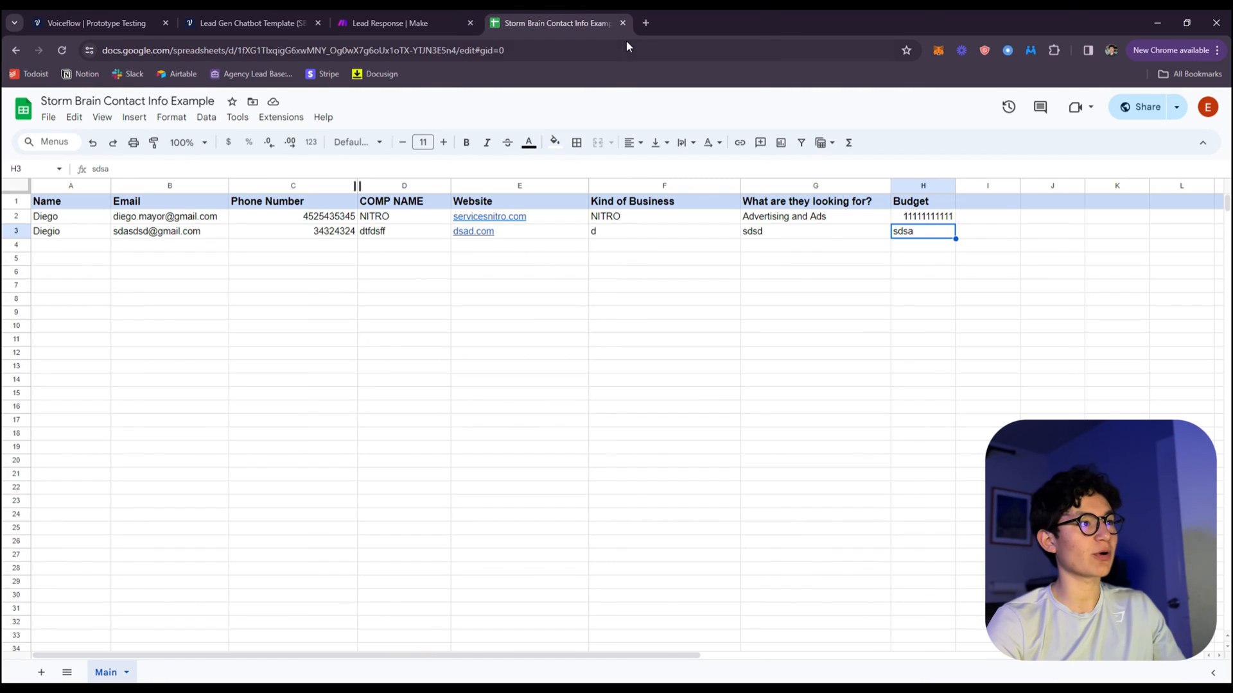
pyautogui.click(250, 23)
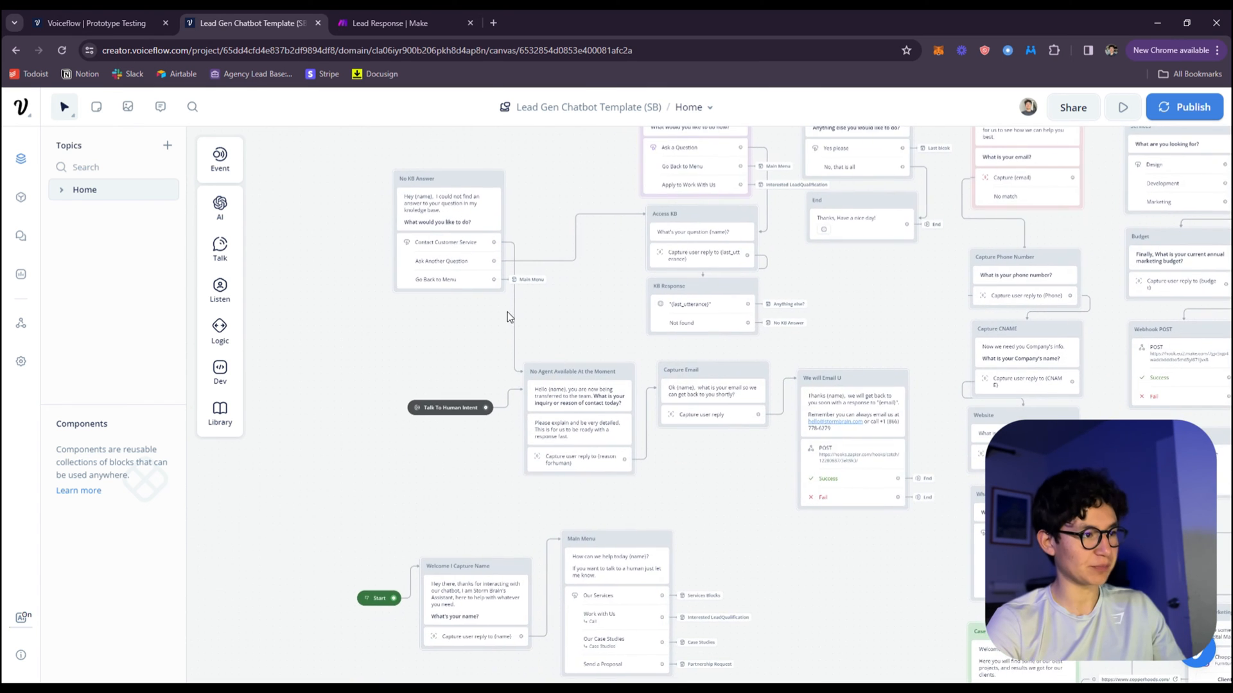
# Step: Pan across the chatbot flow canvas before launching the shareable prototype chat as Diego
pyautogui.moveTo(508, 317); pyautogui.dragTo(496, 285)
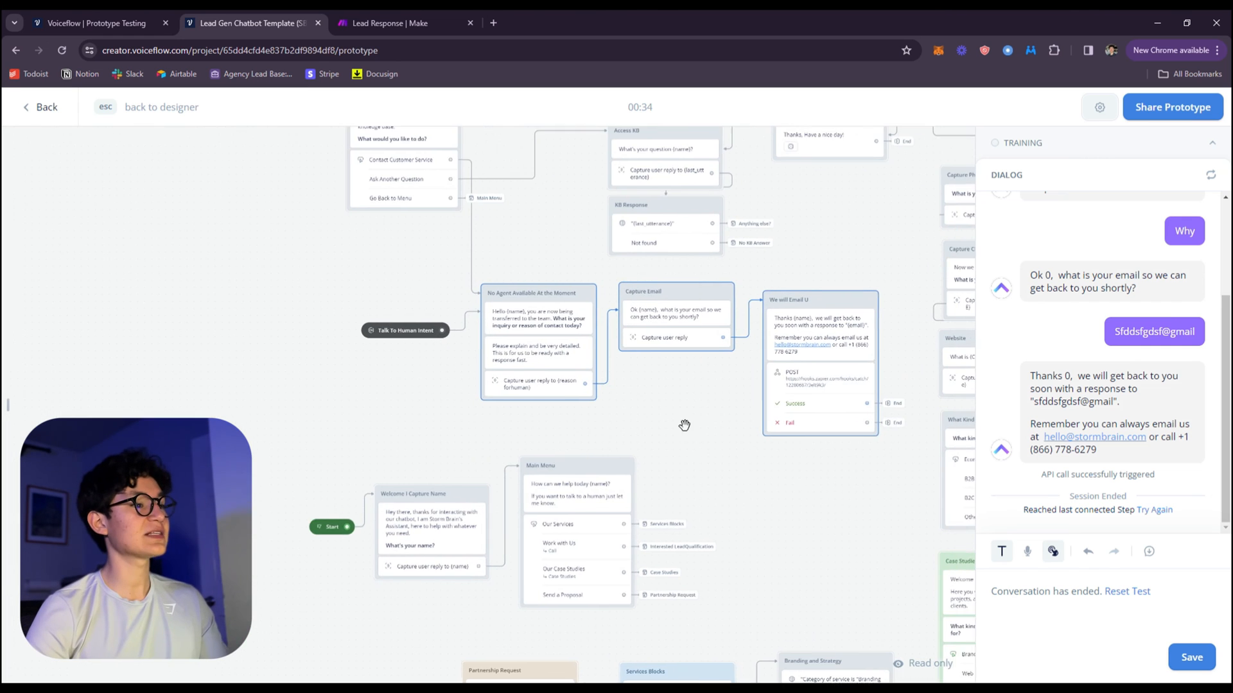
pyautogui.moveTo(685, 425); pyautogui.dragTo(538, 374)
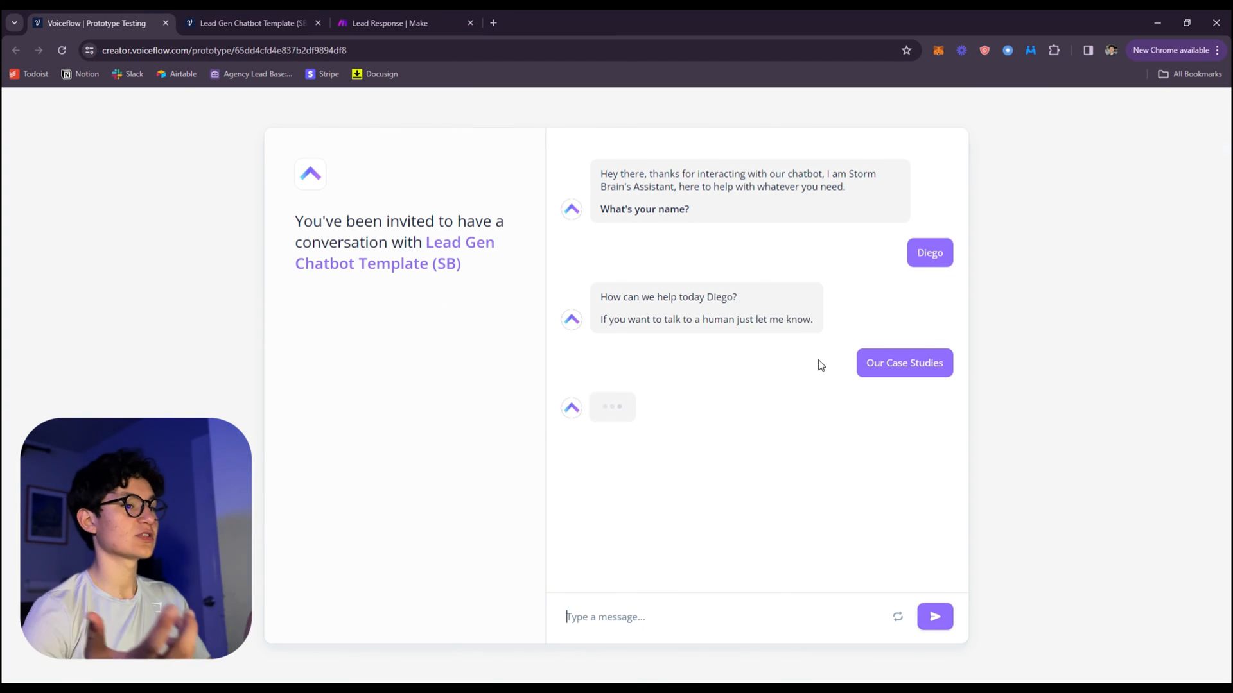
# Step: Choose the Web Development case studies and then Work with Us in the prototype chat
pyautogui.click(903, 362)
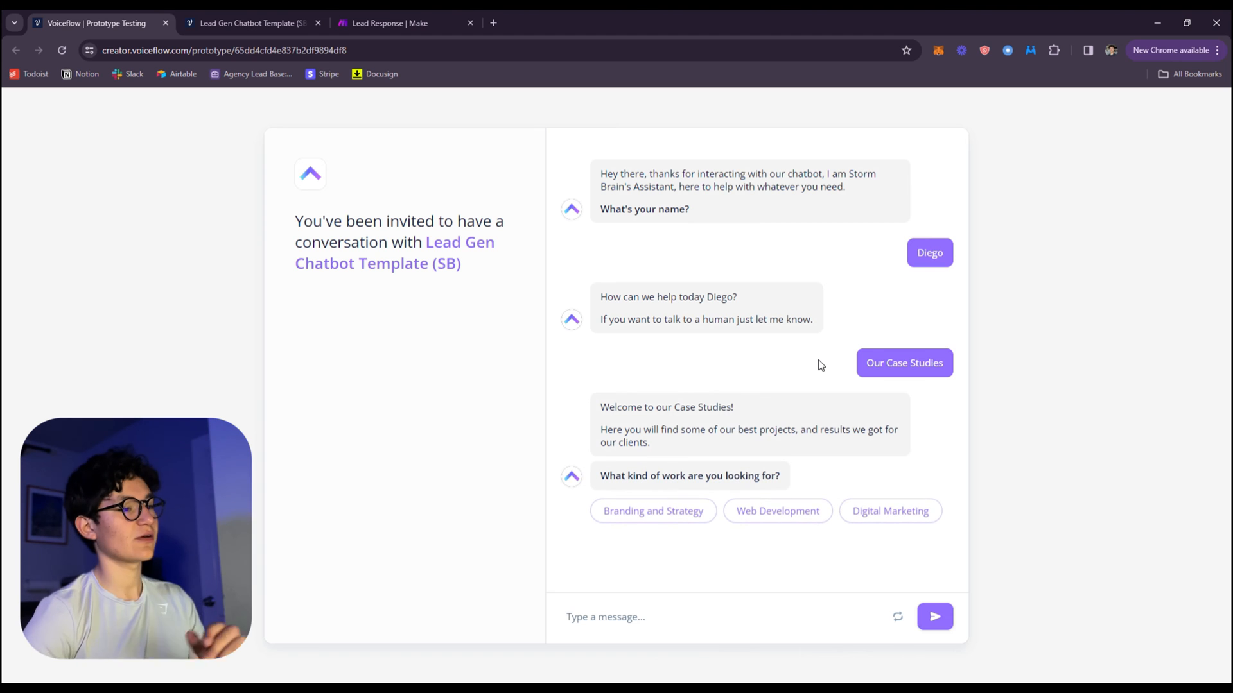
pyautogui.click(777, 511)
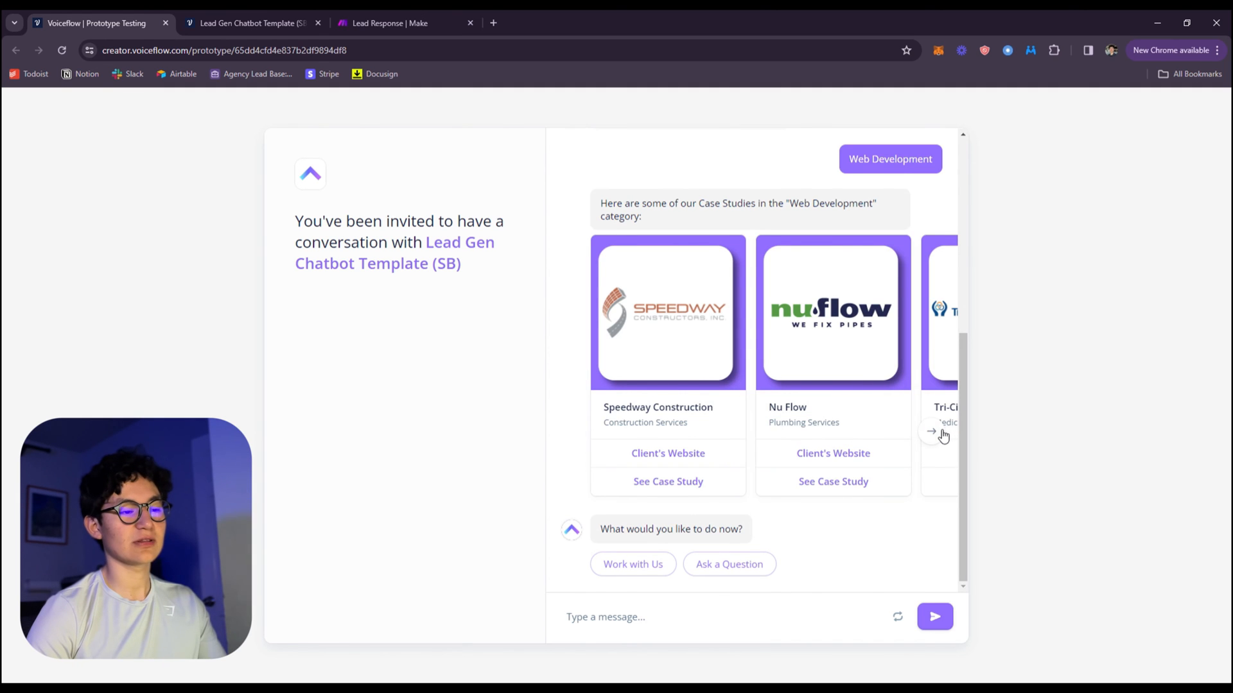
pyautogui.moveTo(766, 457)
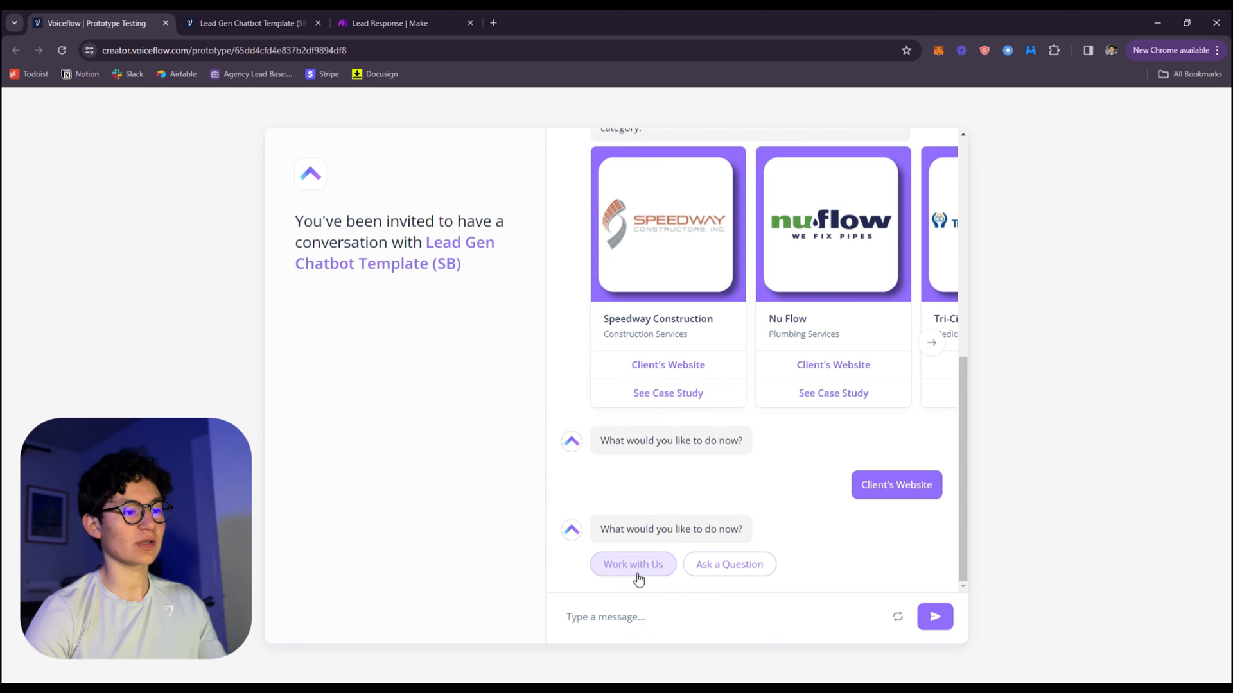
pyautogui.click(632, 564)
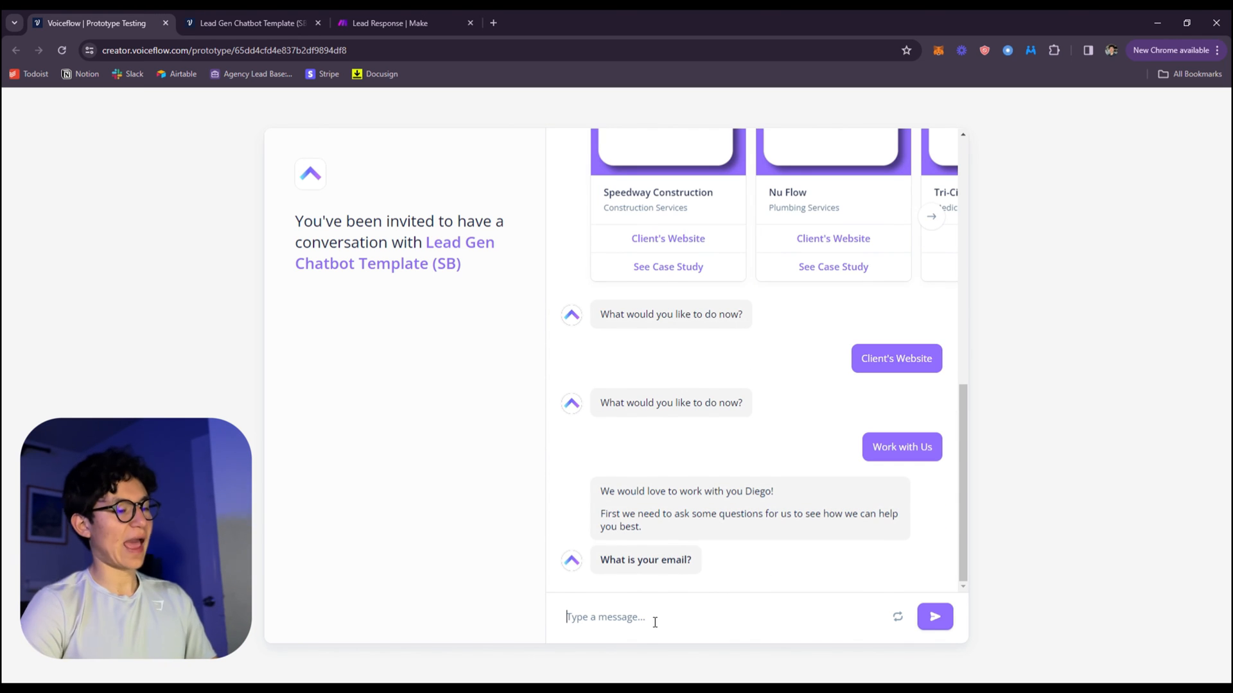
pyautogui.write('diego.')
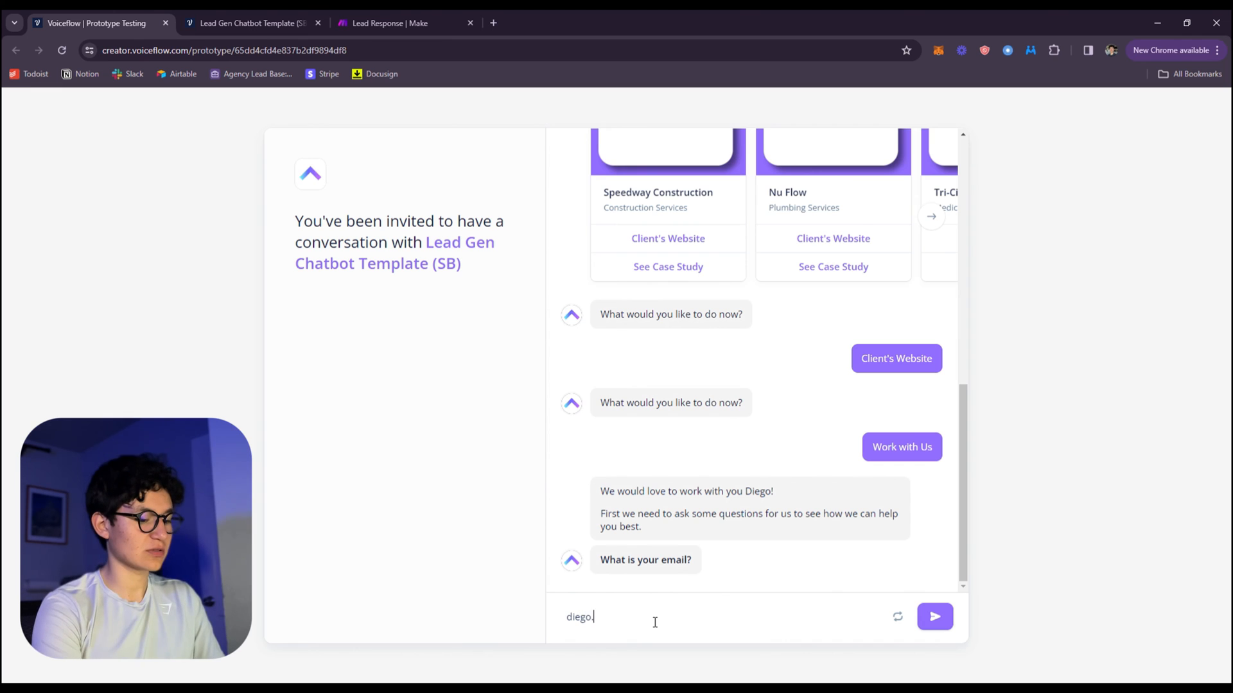
pyautogui.write('mayor#')
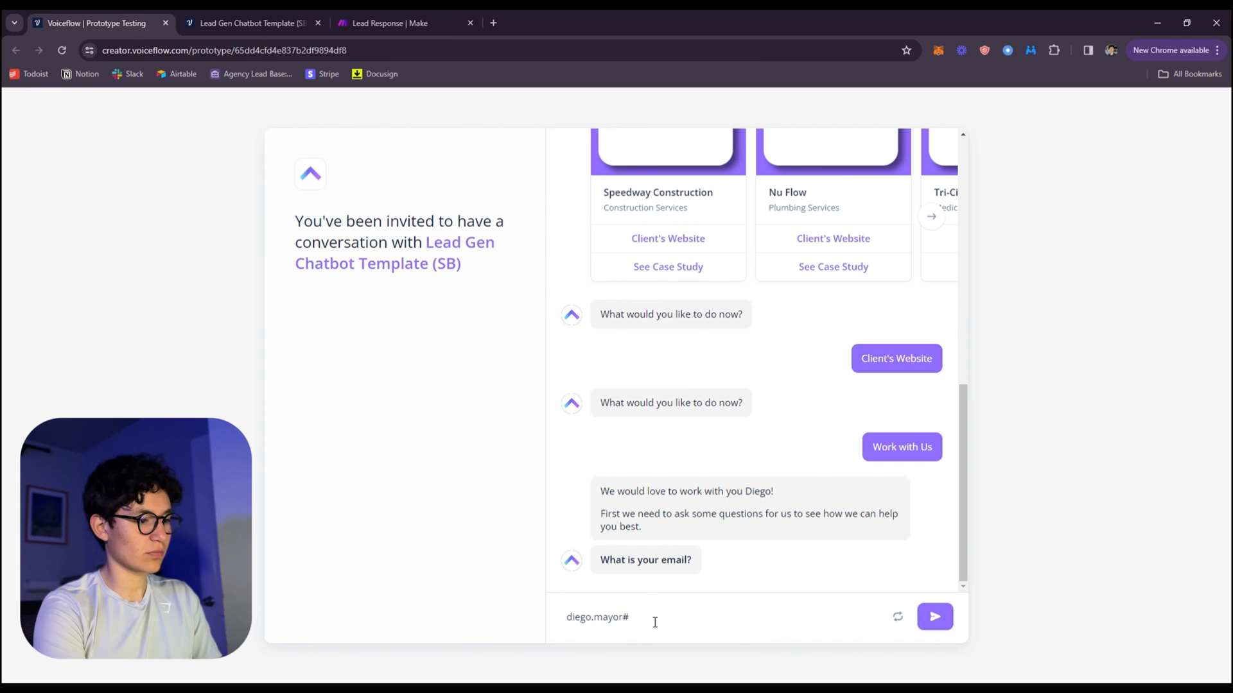
pyautogui.write('@gmail.com')
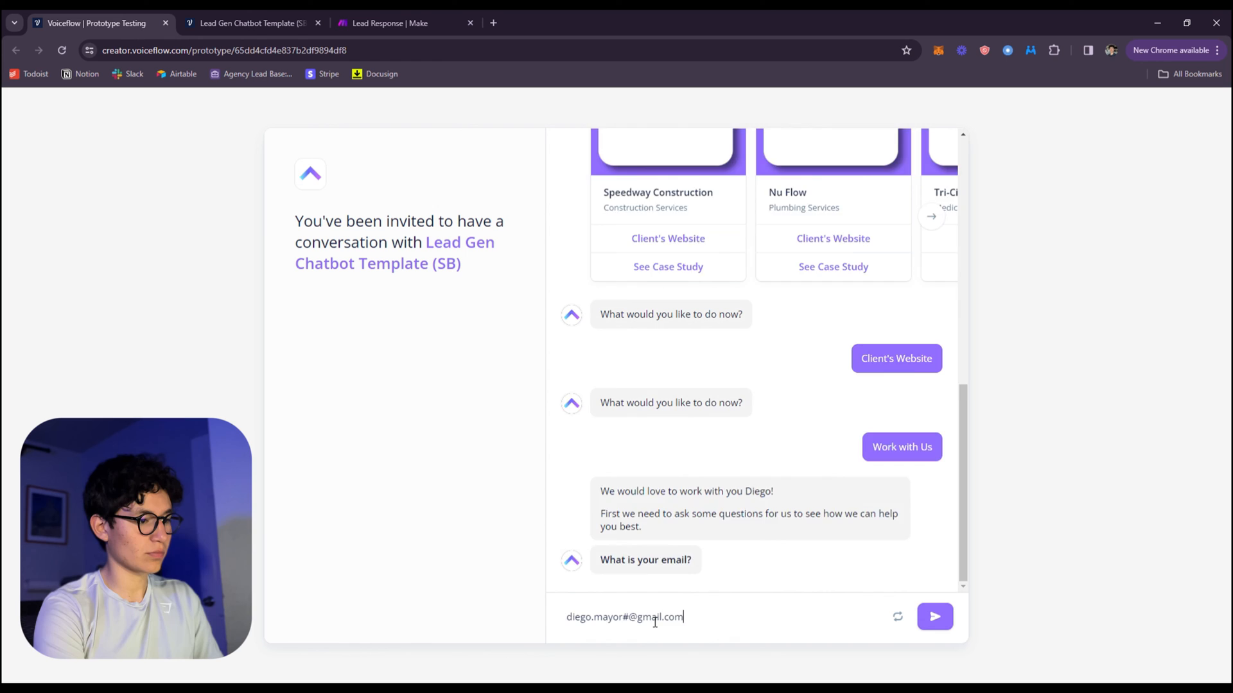
pyautogui.click(934, 617)
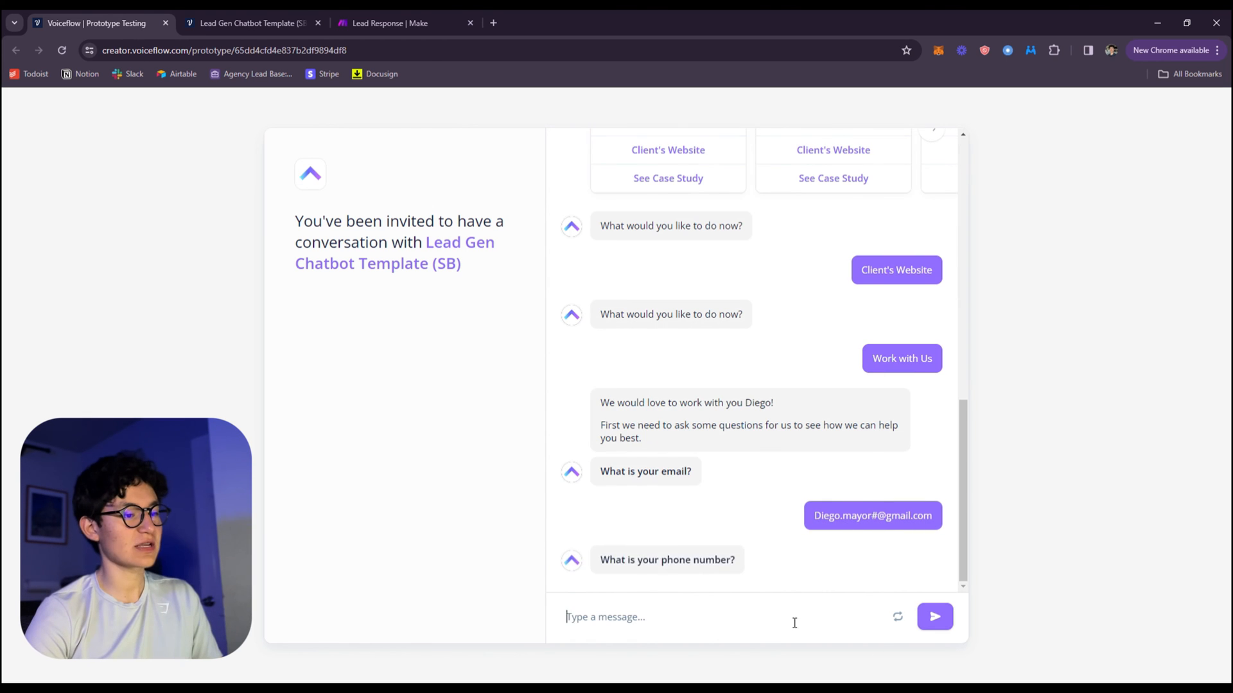